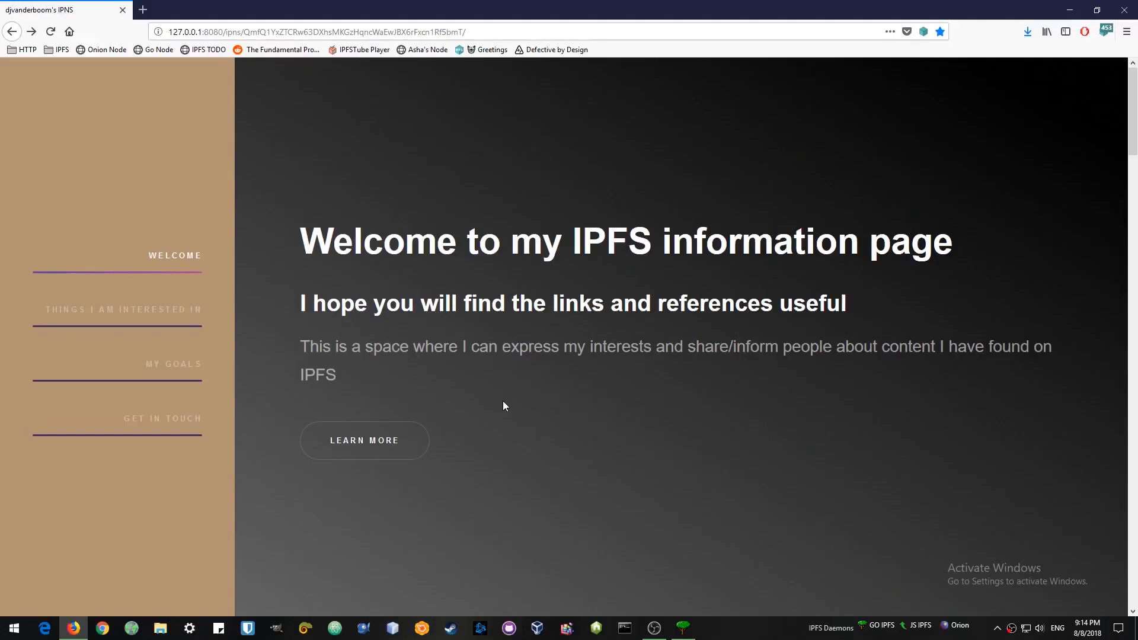
mouse_move(668, 372)
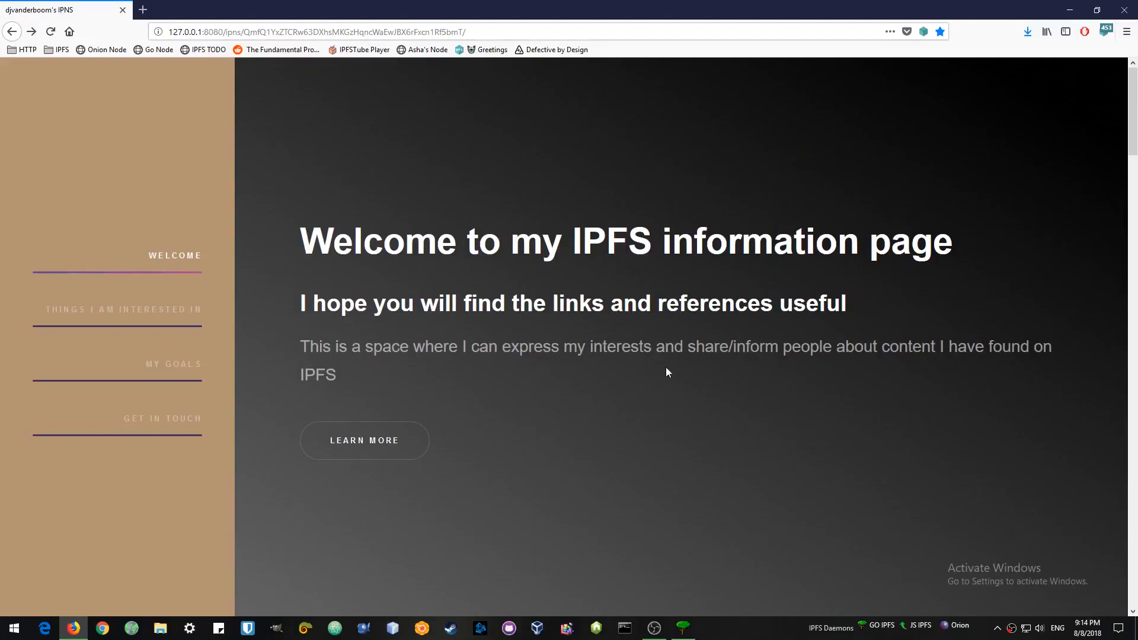
mouse_move(553, 276)
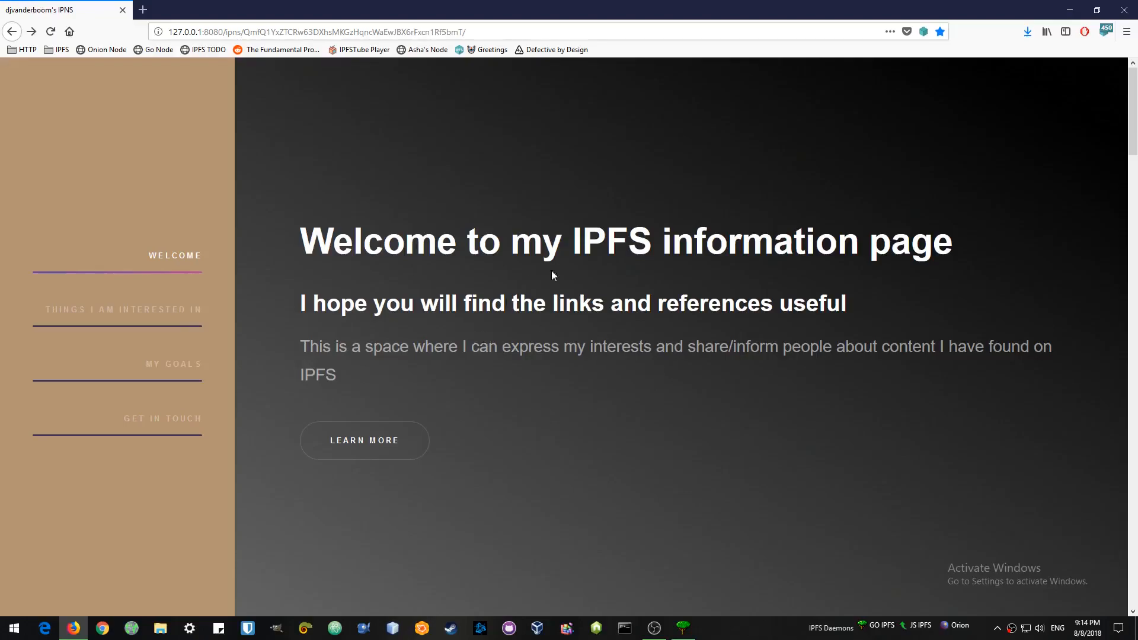
Step: Scroll through the IPNS-hosted site from My Goals, clicking into its early sections
scroll("down", 3)
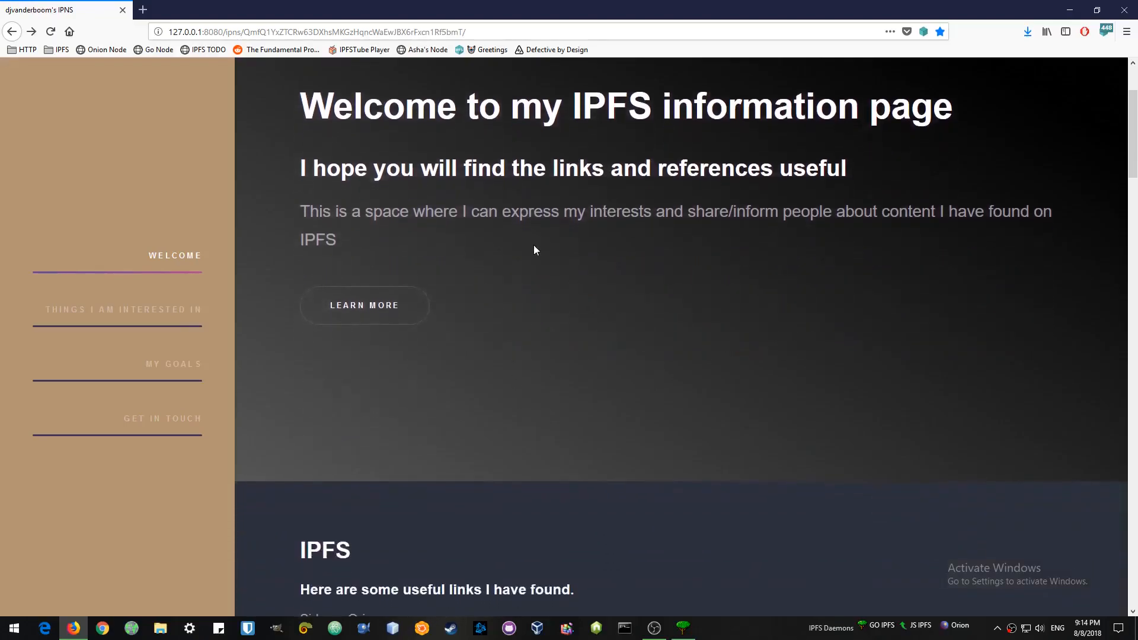
scroll("up", 3)
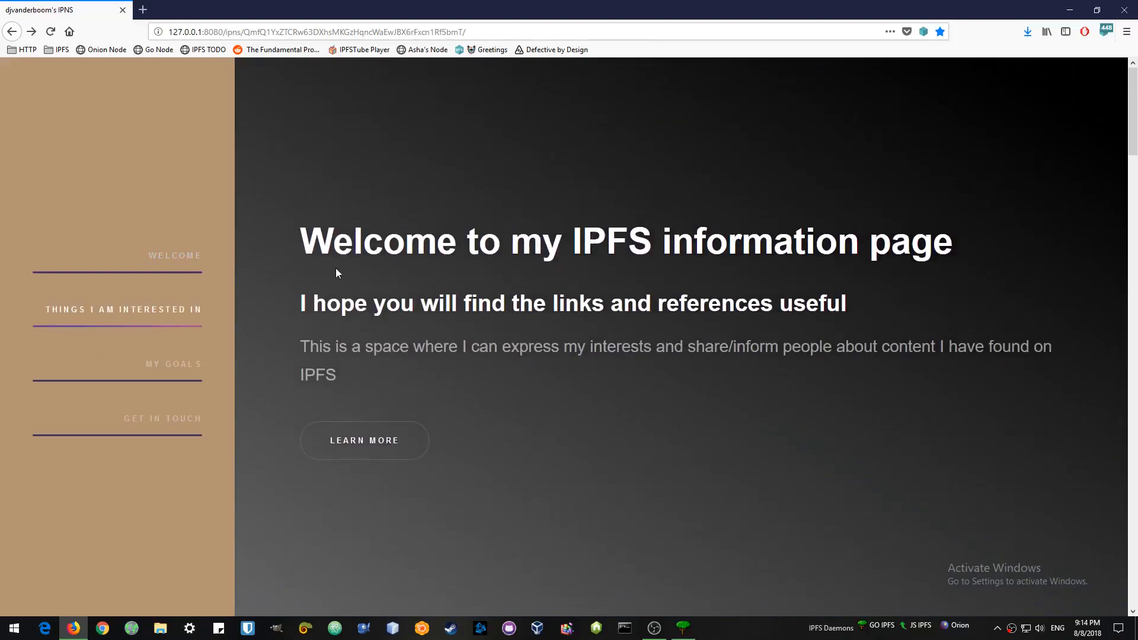
scroll("down", 3)
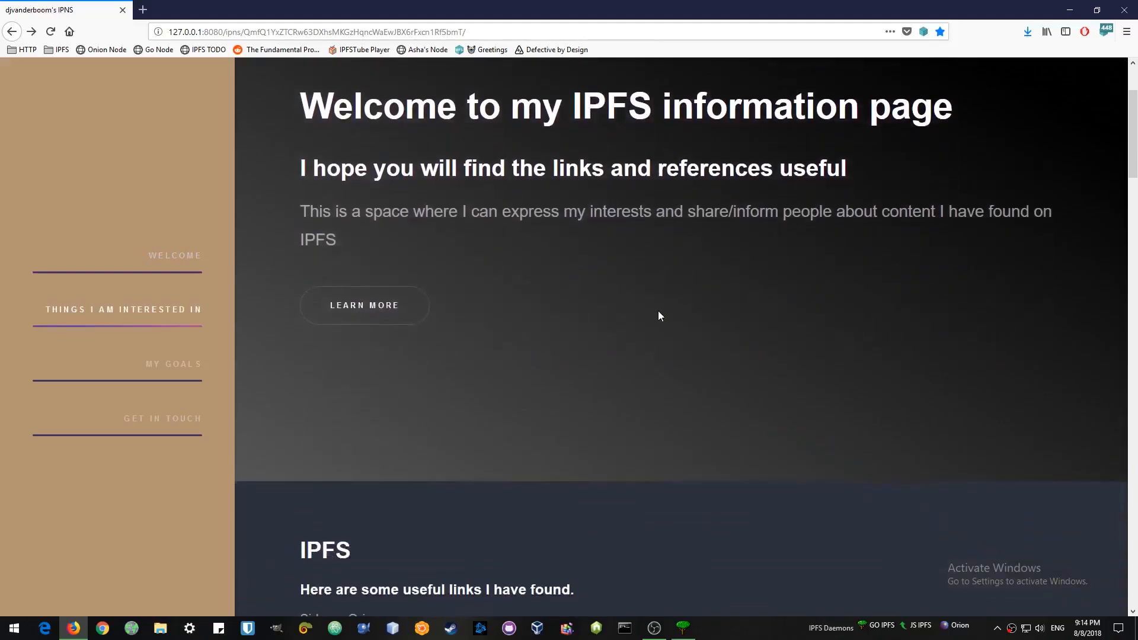
mouse_move(365, 305)
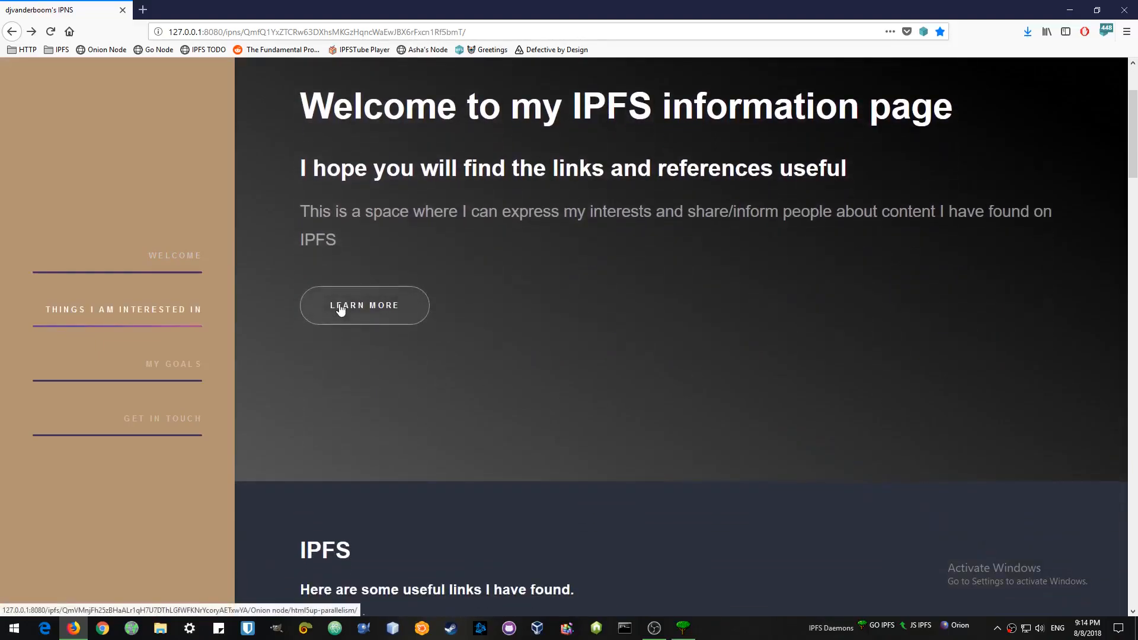
left_click(363, 305)
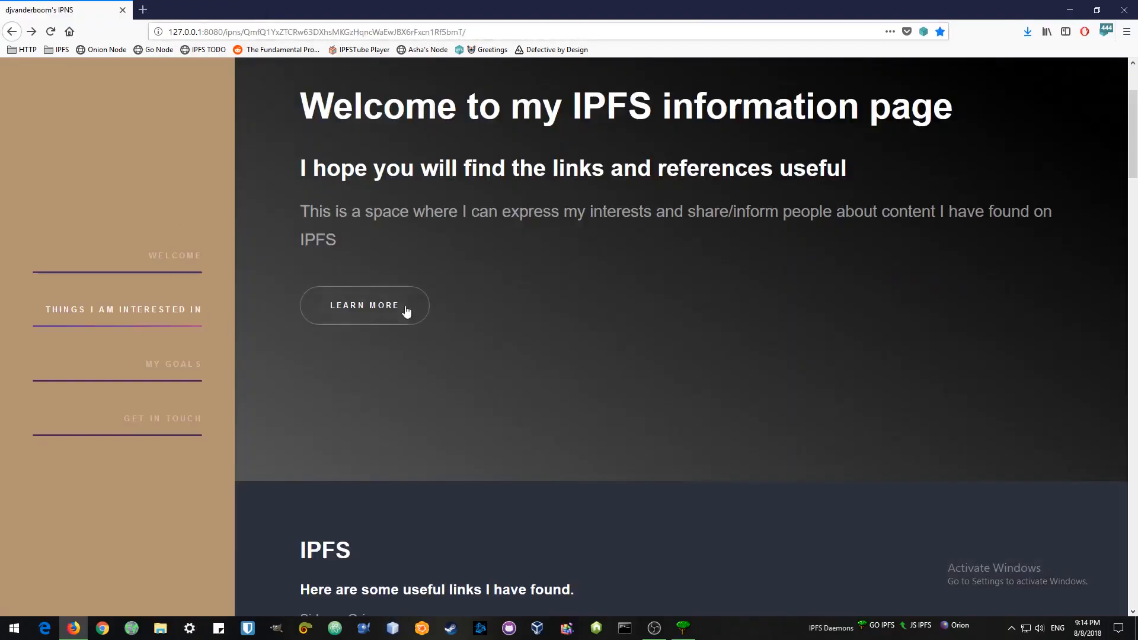
scroll("down", 3)
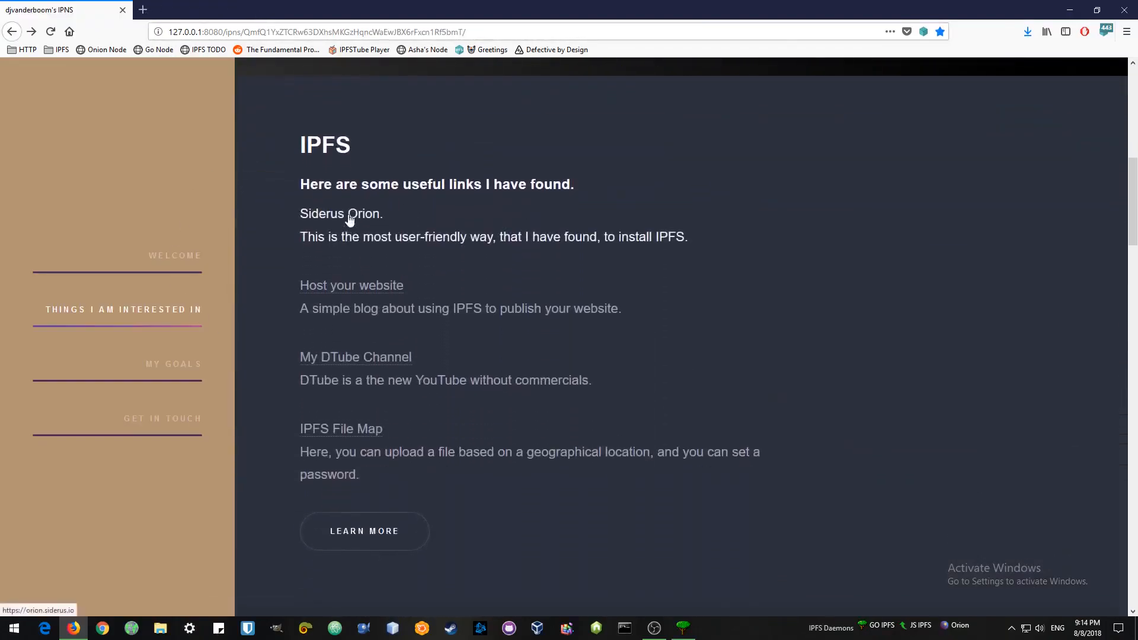
left_click(341, 213)
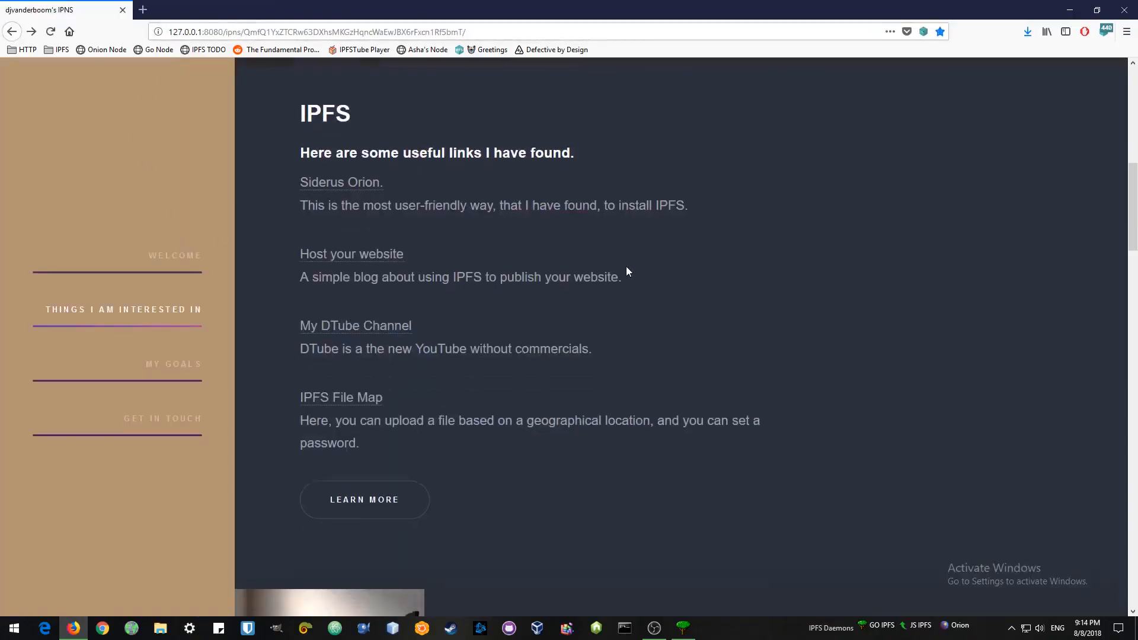
scroll("down", 3)
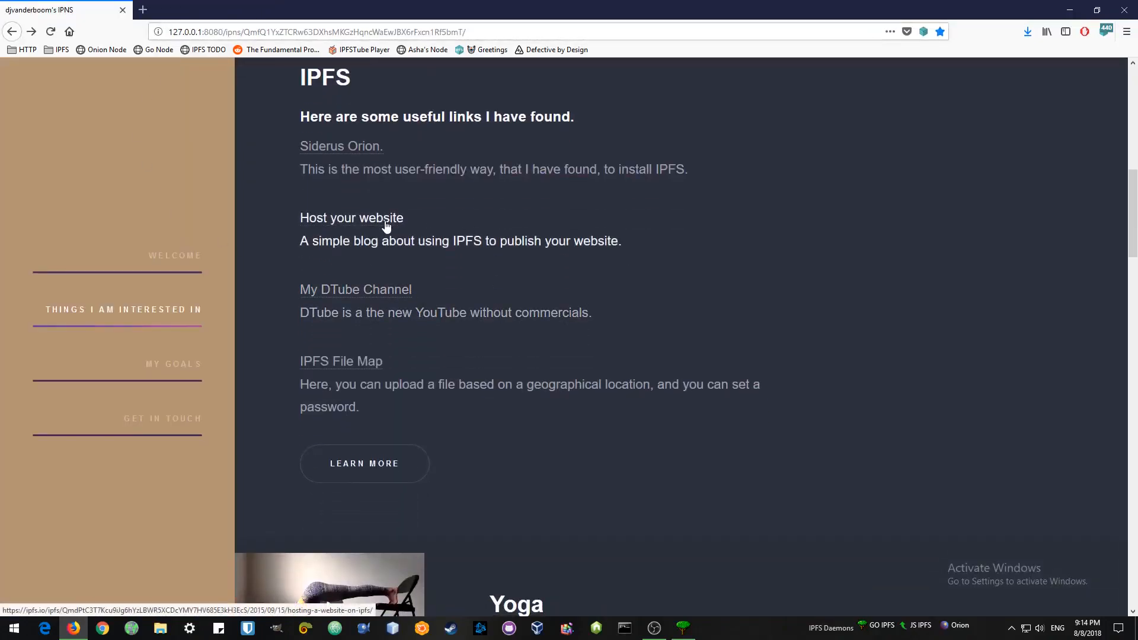
Step: View the Hosting a Website on IPFS article and the DTube channel's videos, closing both
left_click(351, 217)
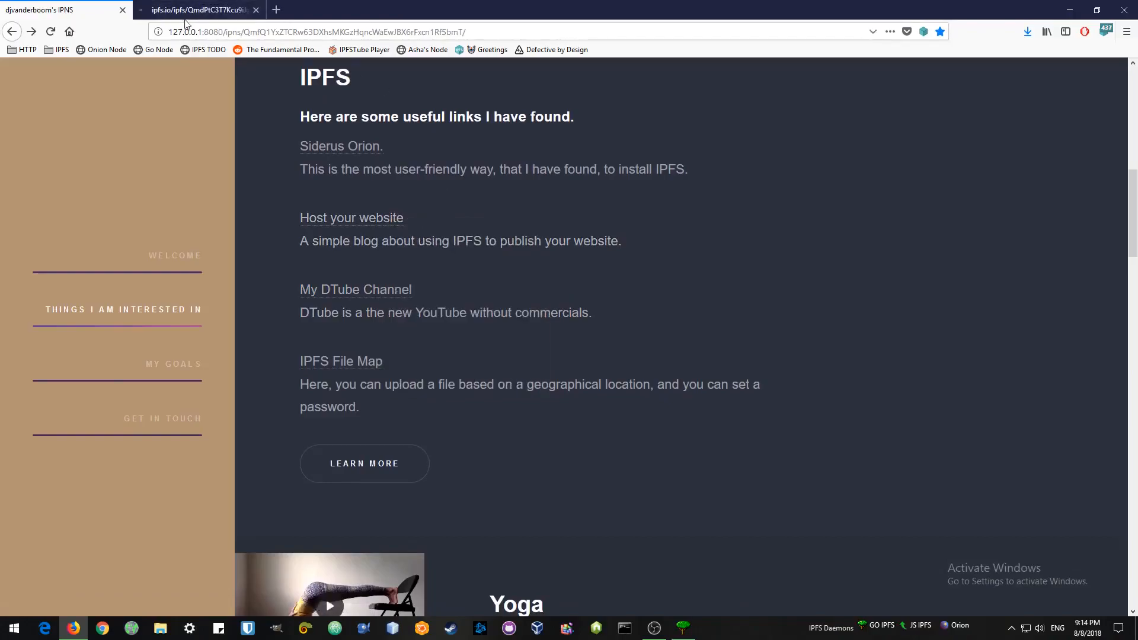
left_click(352, 217)
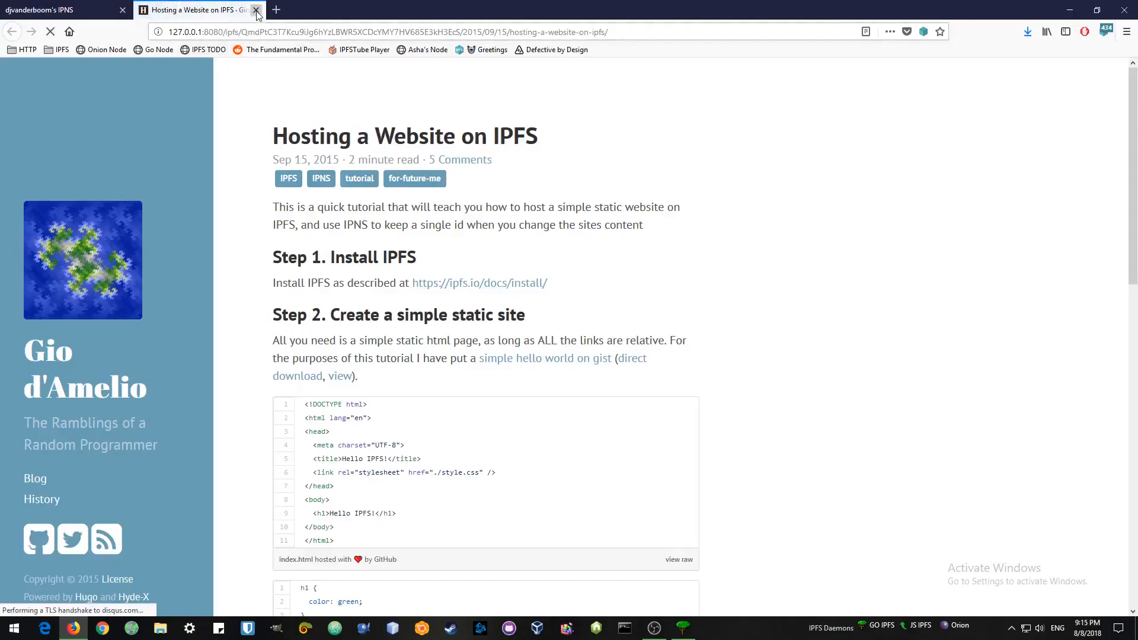
left_click(255, 9)
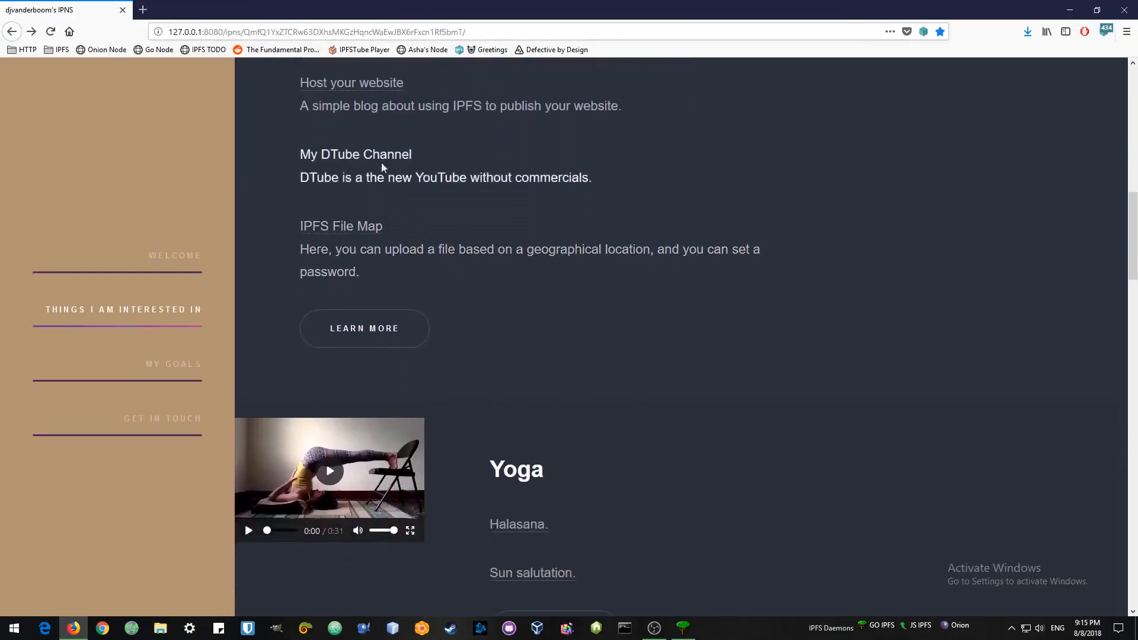
left_click(356, 154)
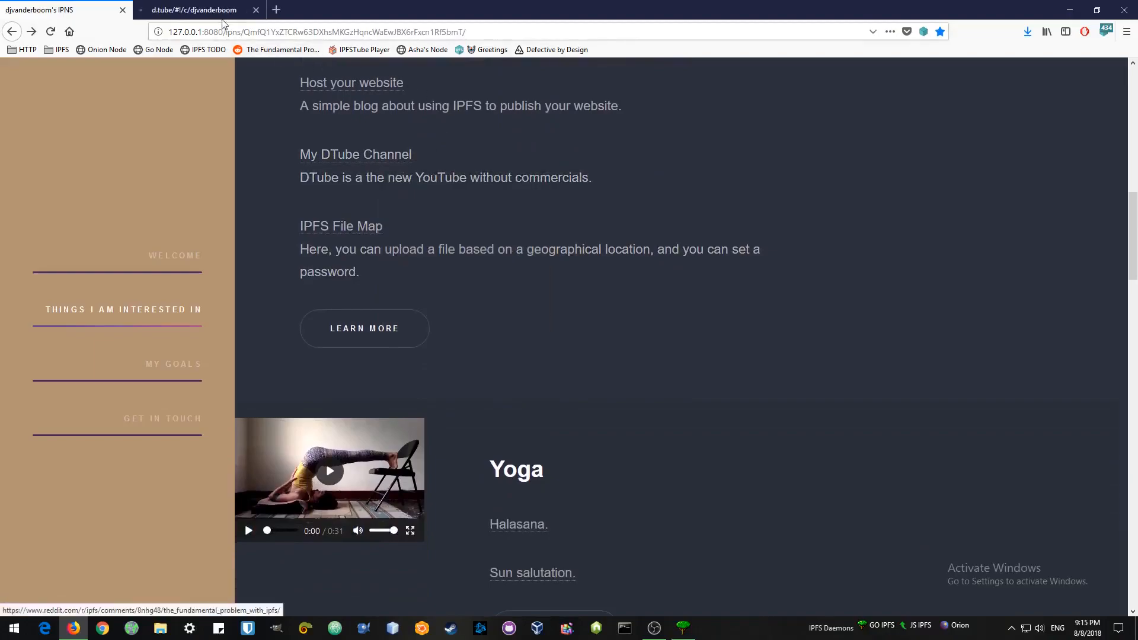
left_click(194, 10)
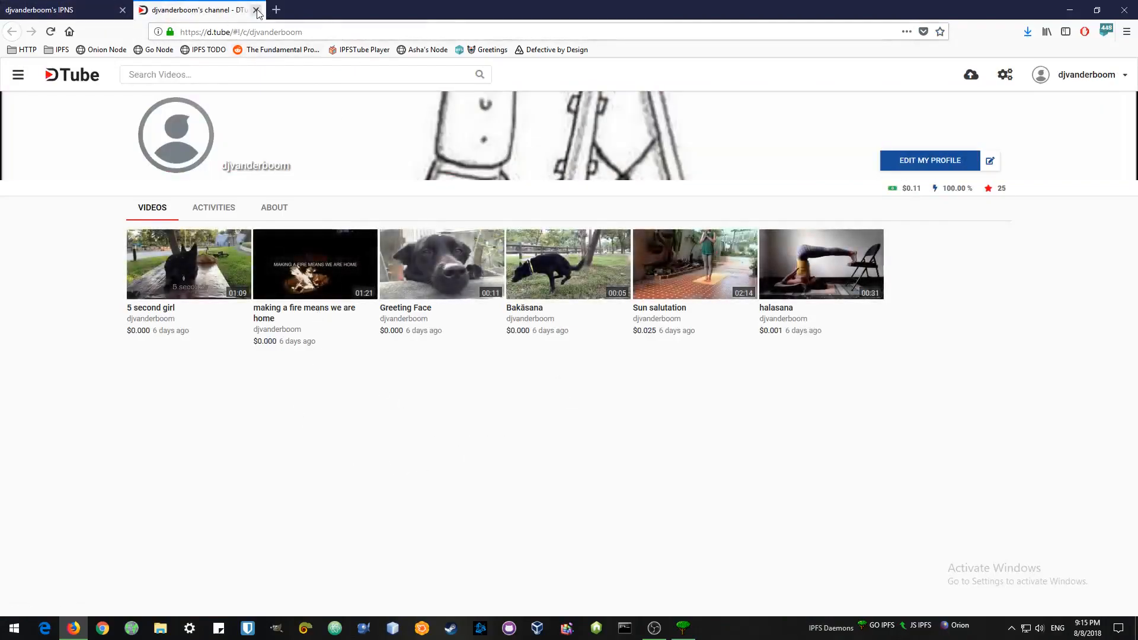
left_click(257, 9)
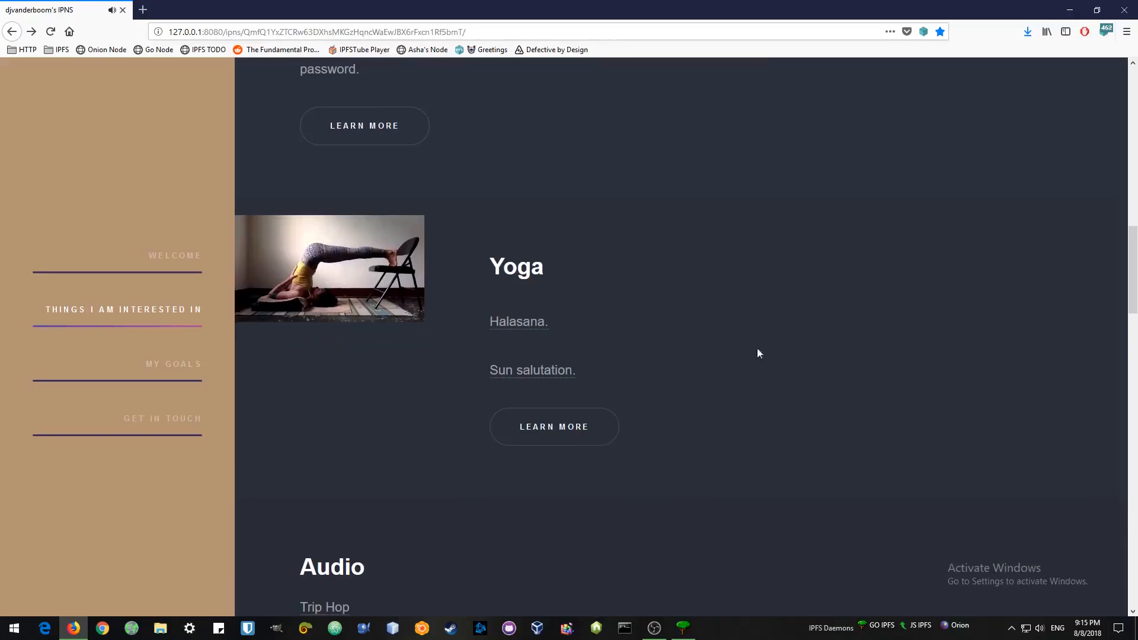
Step: Play the Sun salutation yoga video and the Trip Hop YouTube music, then return
left_click(531, 370)
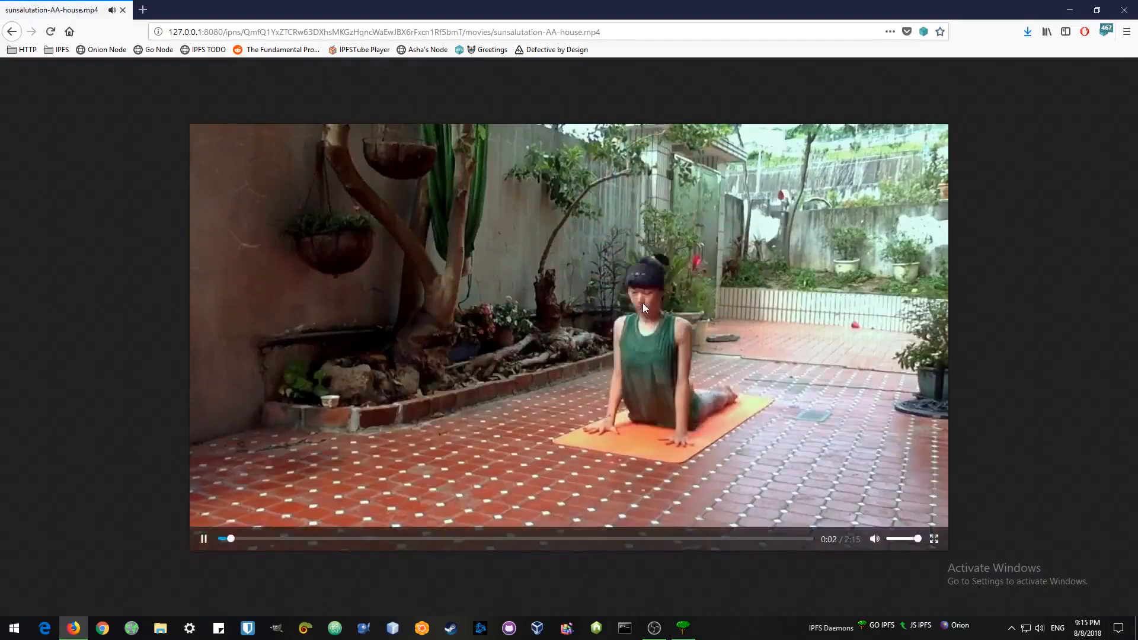
left_click(12, 31)
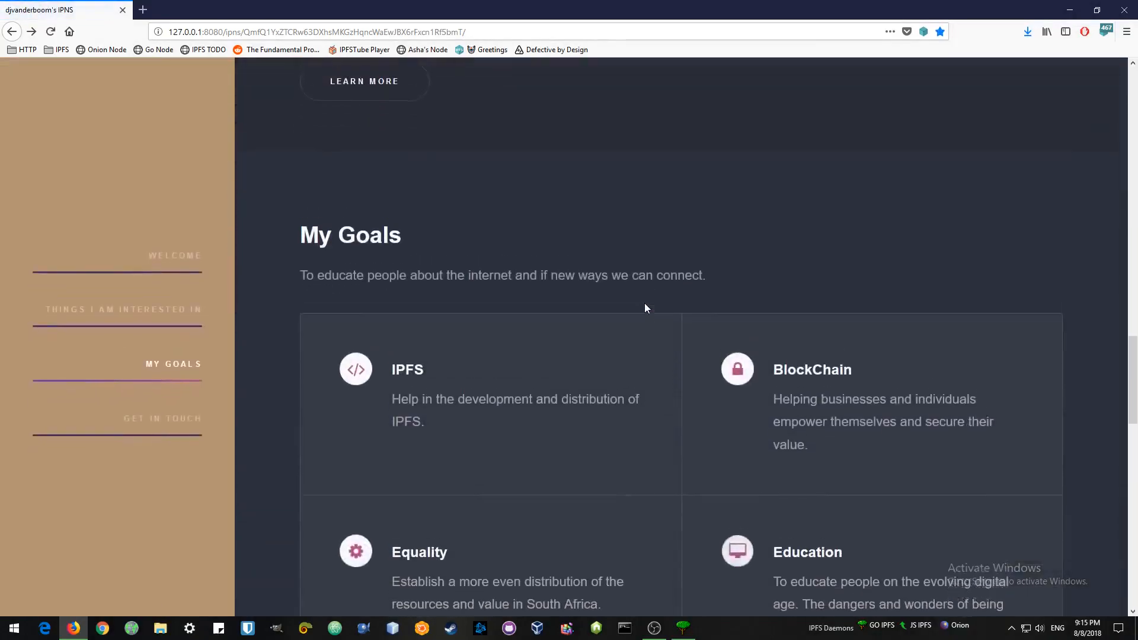
scroll("up", 3)
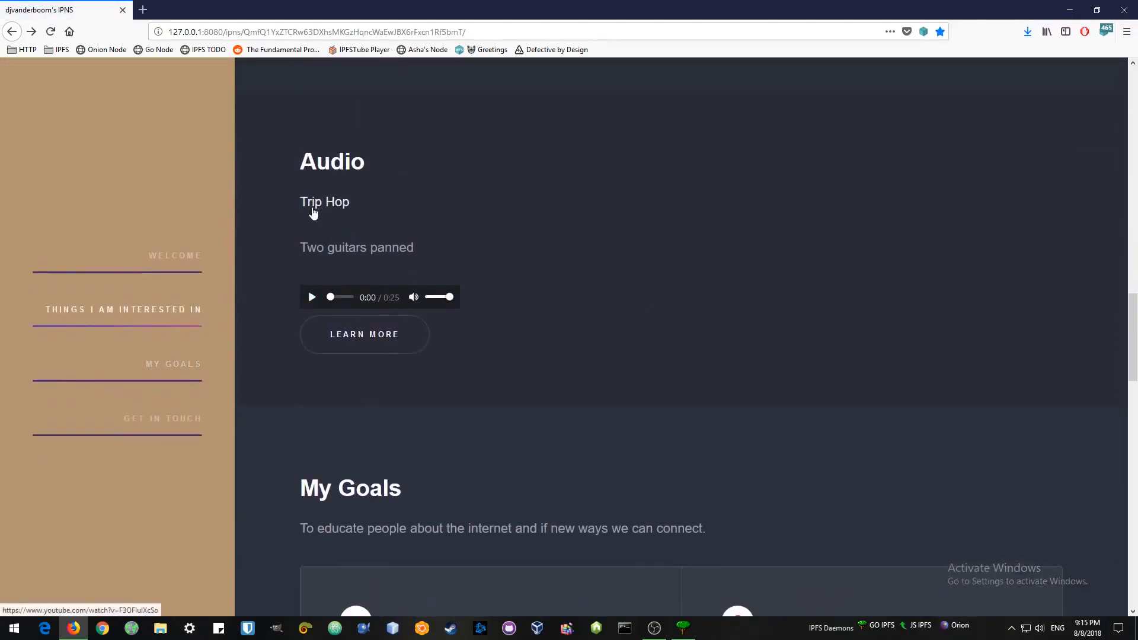
left_click(365, 333)
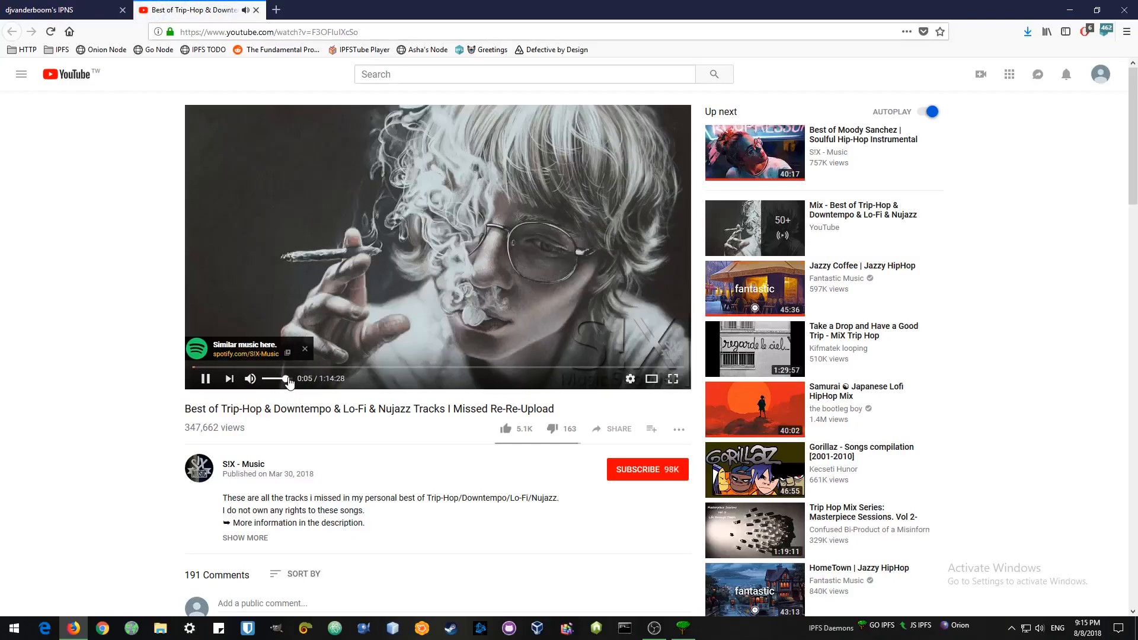
mouse_move(470, 434)
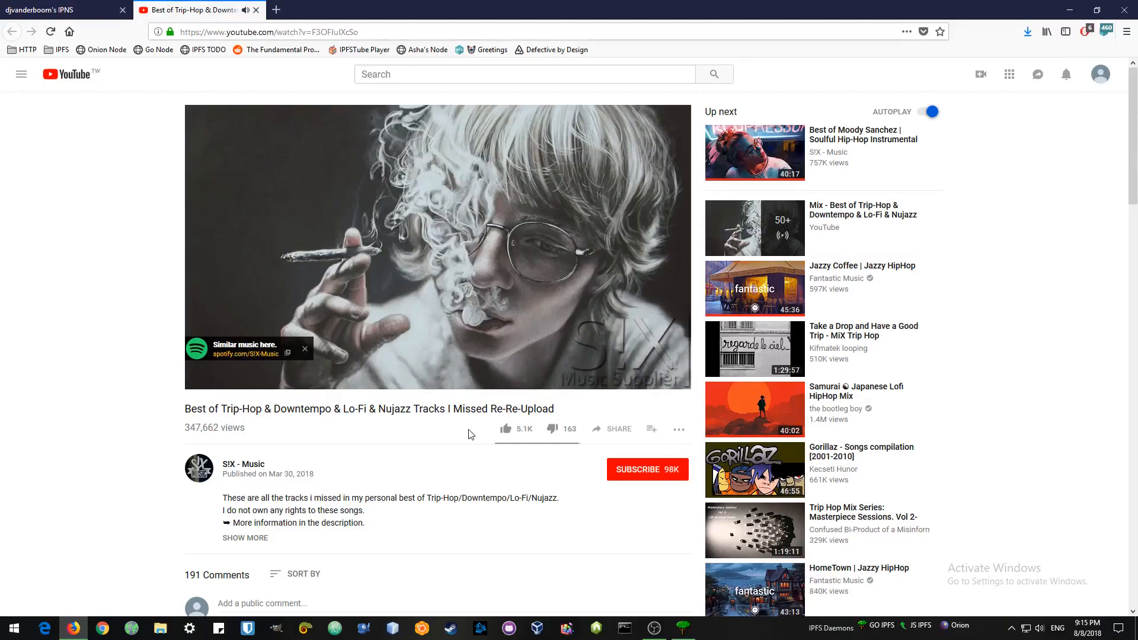
left_click(304, 349)
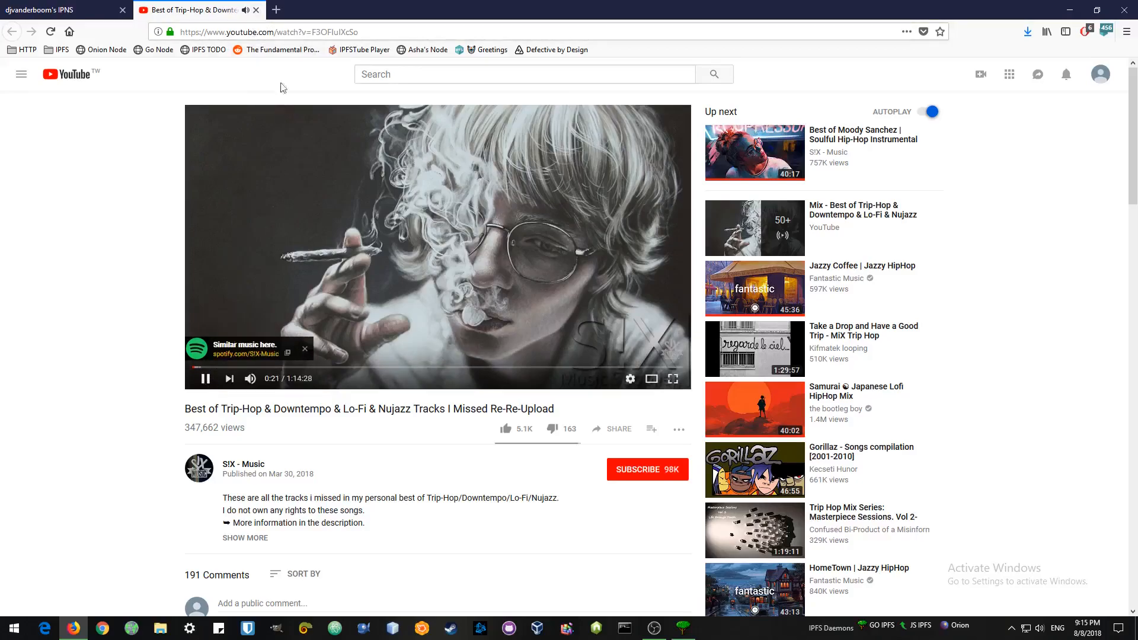
mouse_move(256, 9)
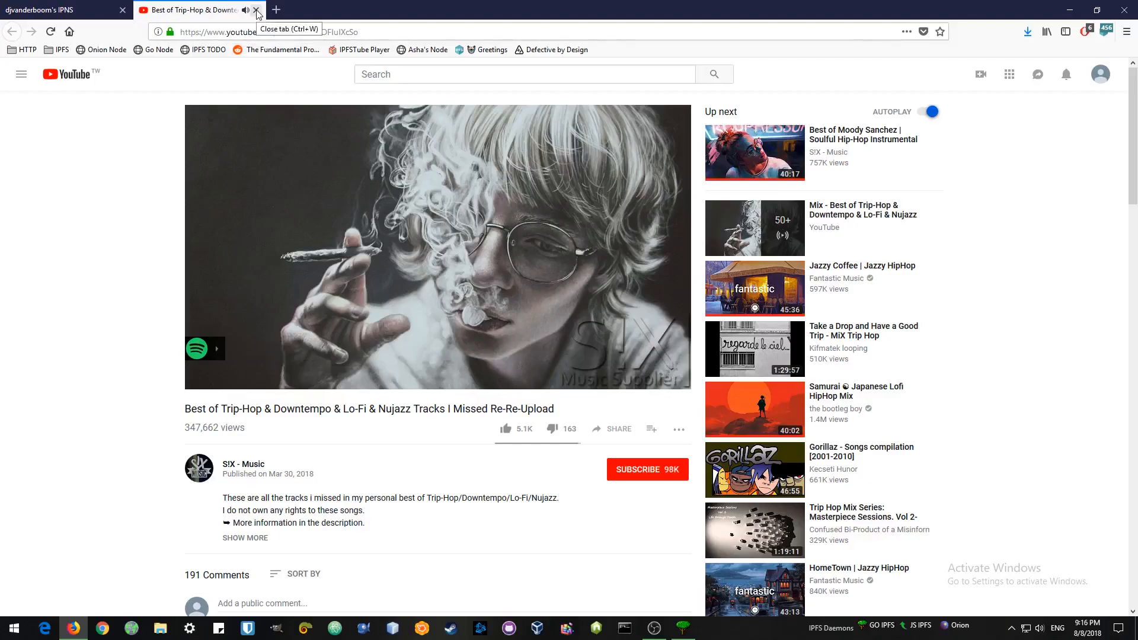
left_click(256, 10)
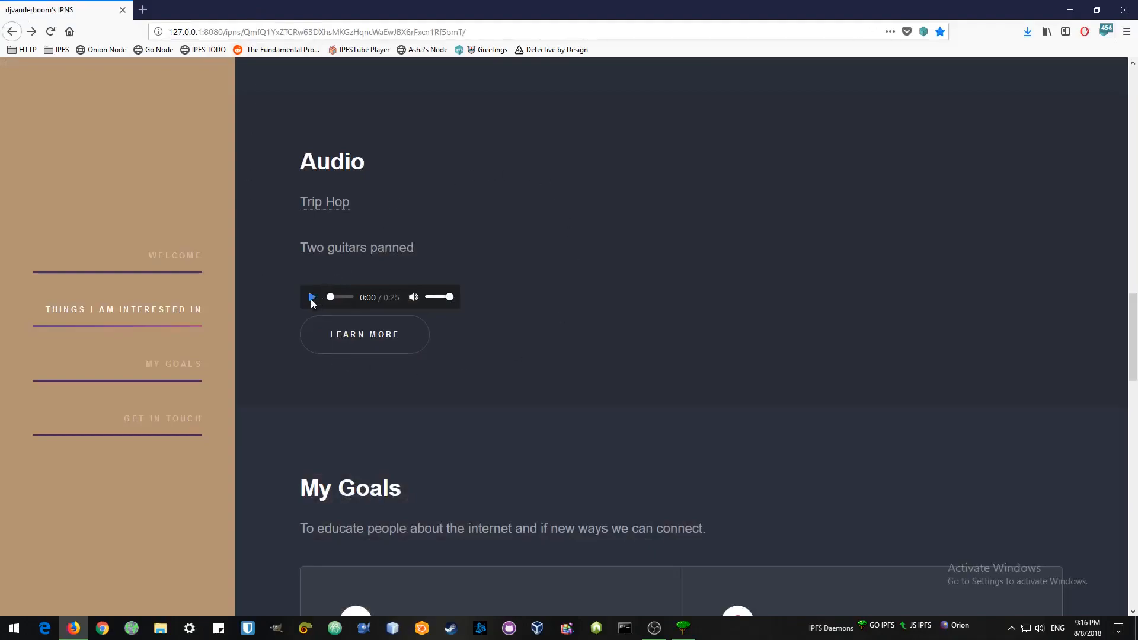
Step: Play the Audio section clip and scroll down to Get in touch
left_click(311, 297)
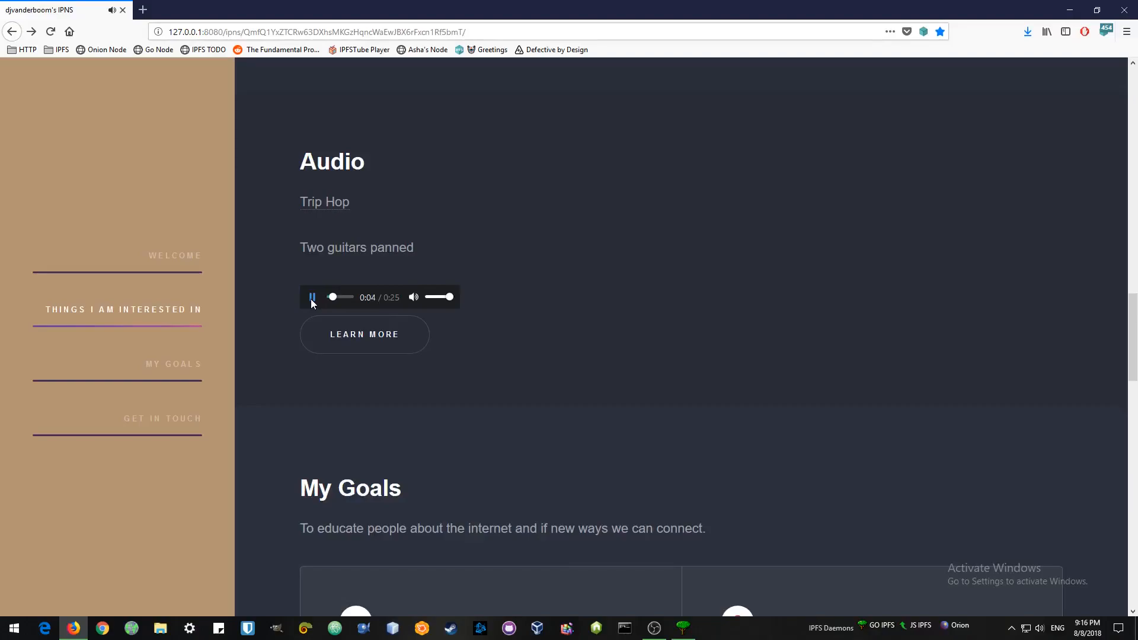
scroll("down", 3)
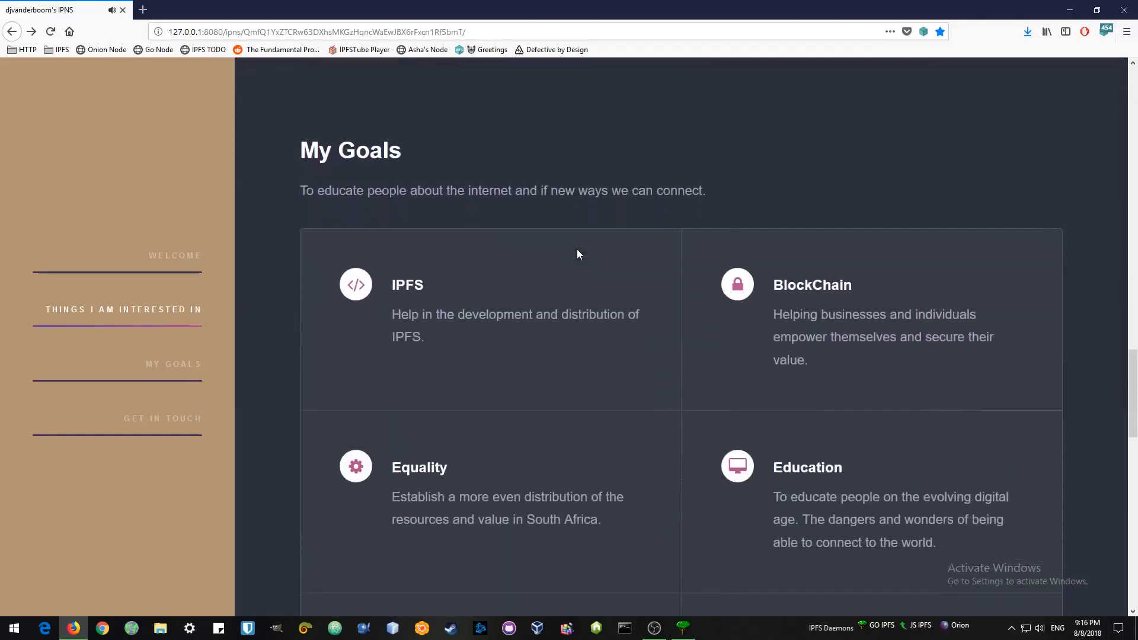
scroll("down", 3)
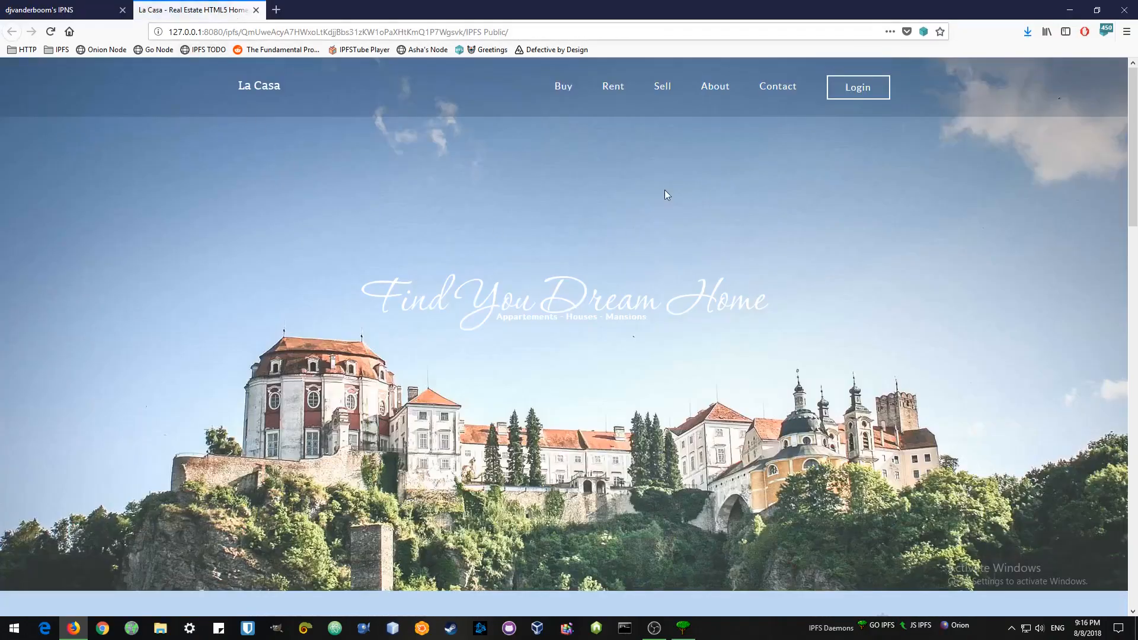
mouse_move(750, 263)
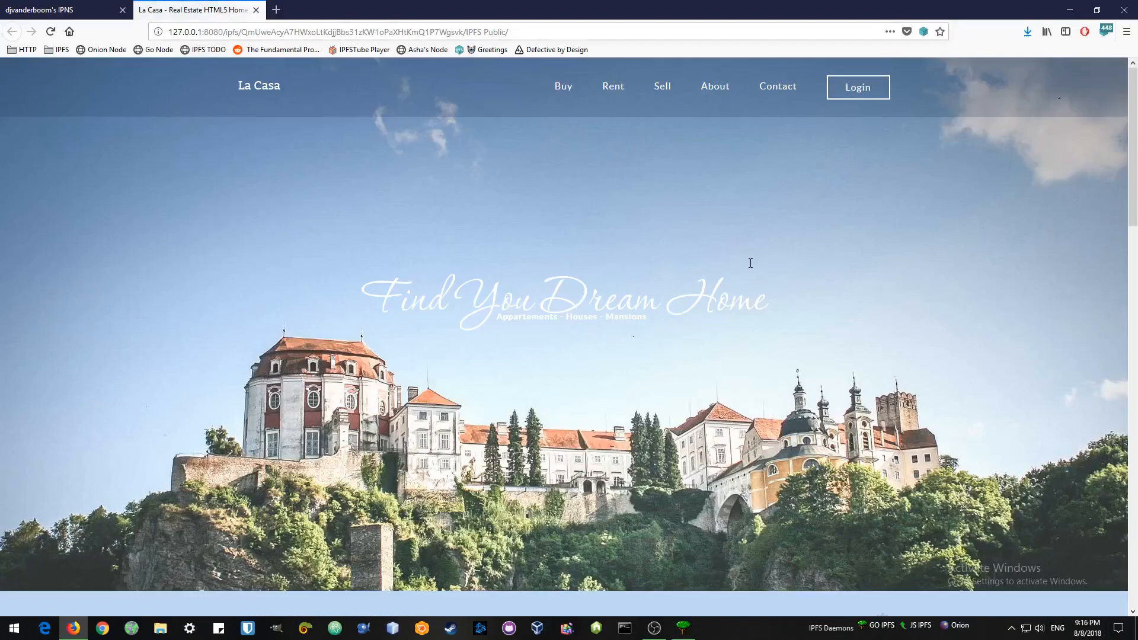
mouse_move(405, 101)
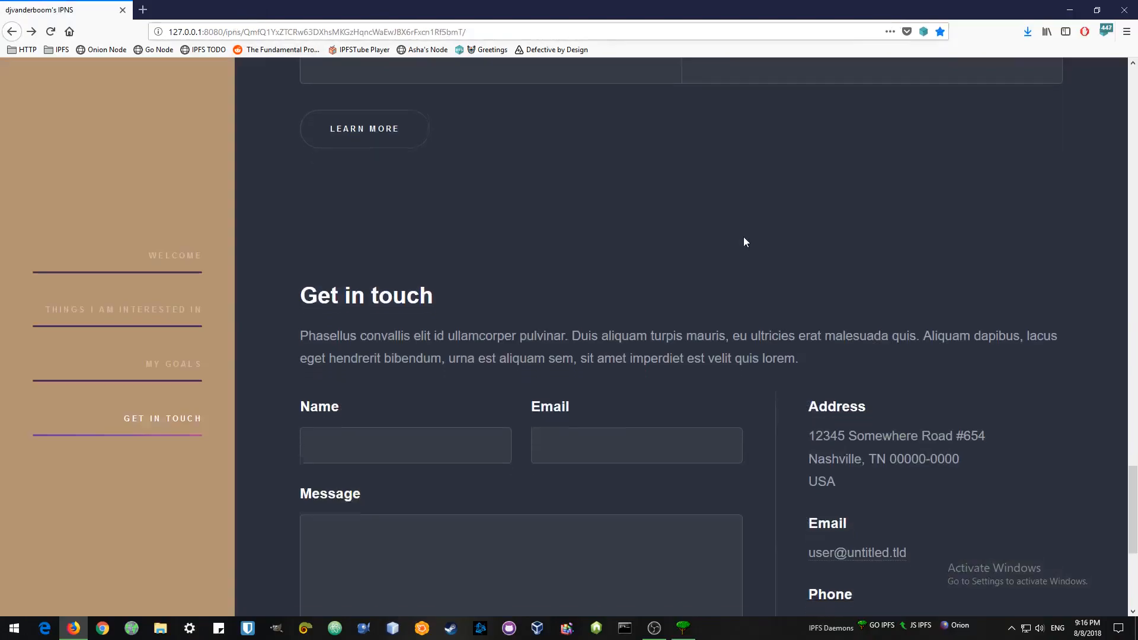
scroll("down", 3)
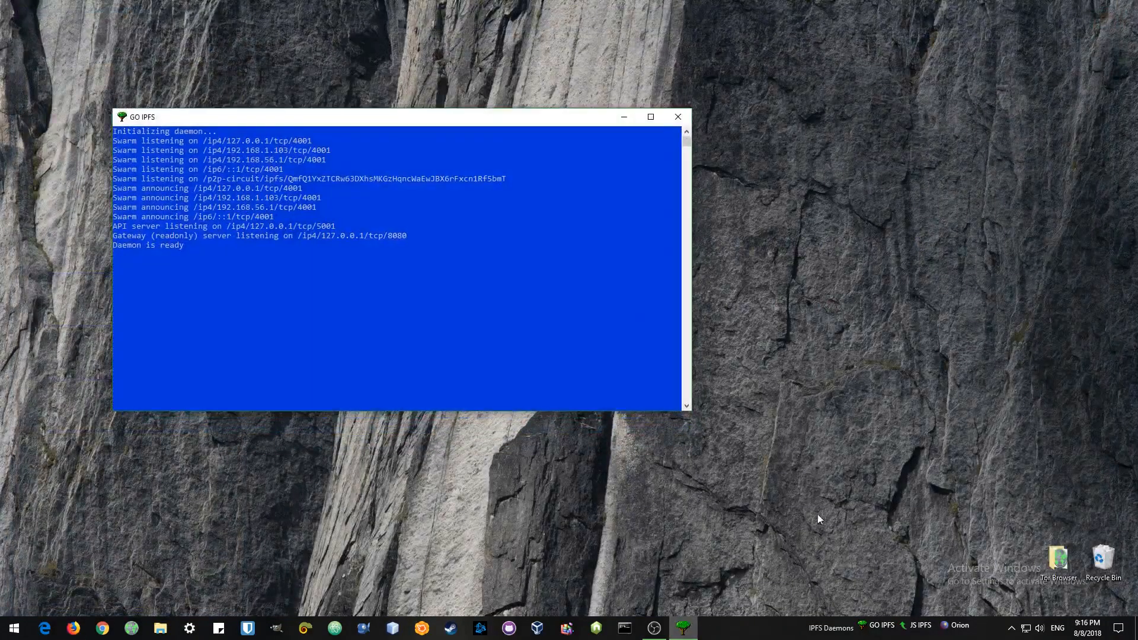
mouse_move(683, 113)
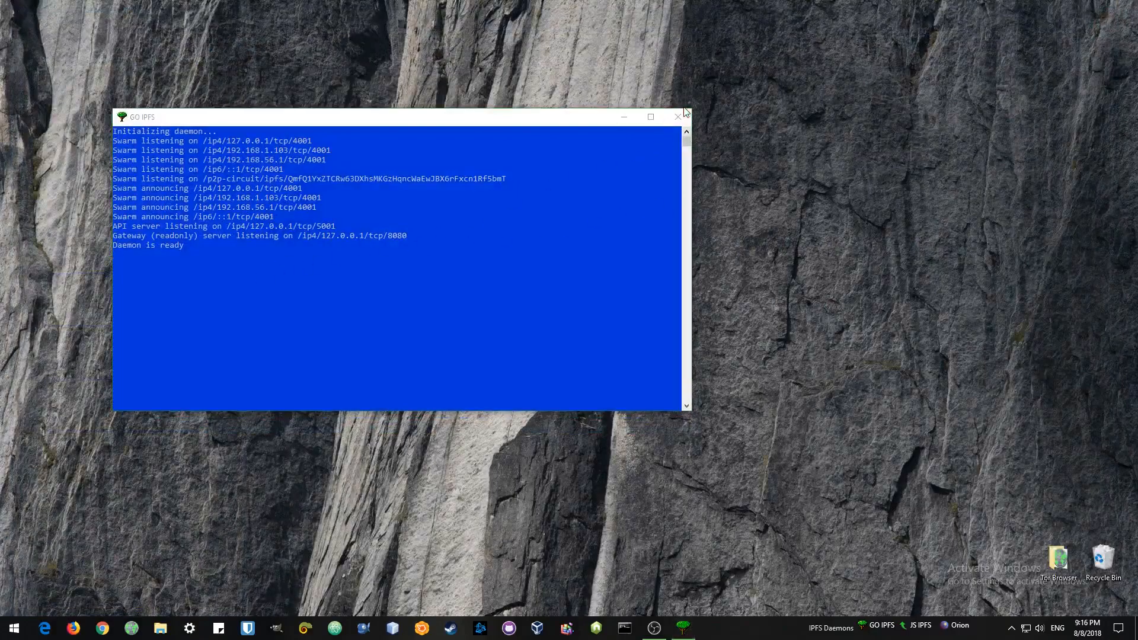
left_click(677, 117)
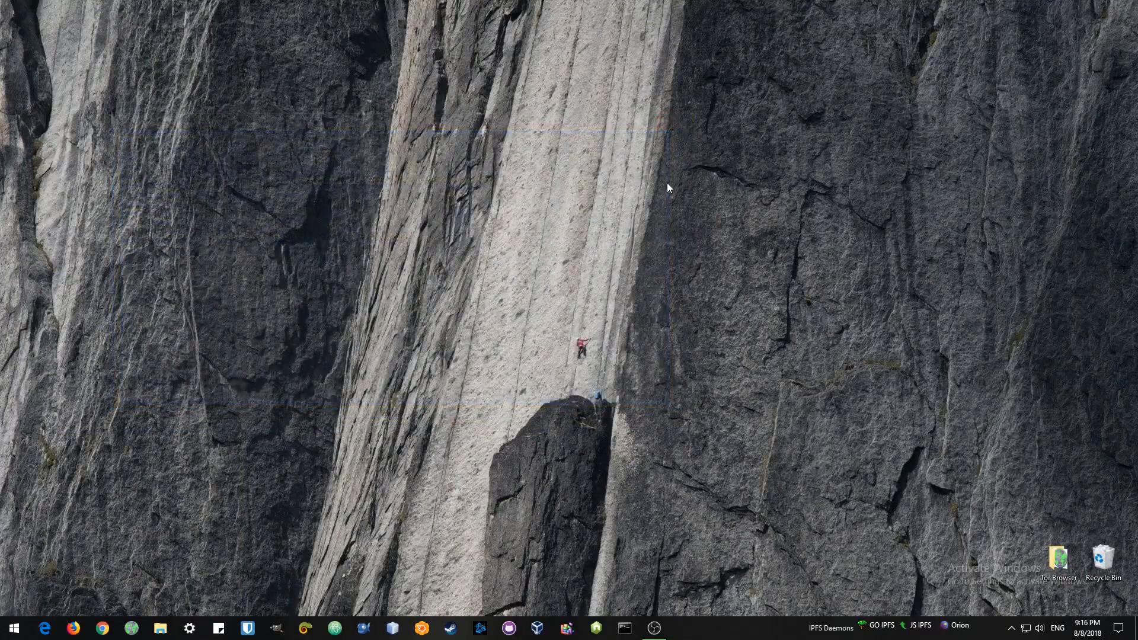
mouse_move(534, 329)
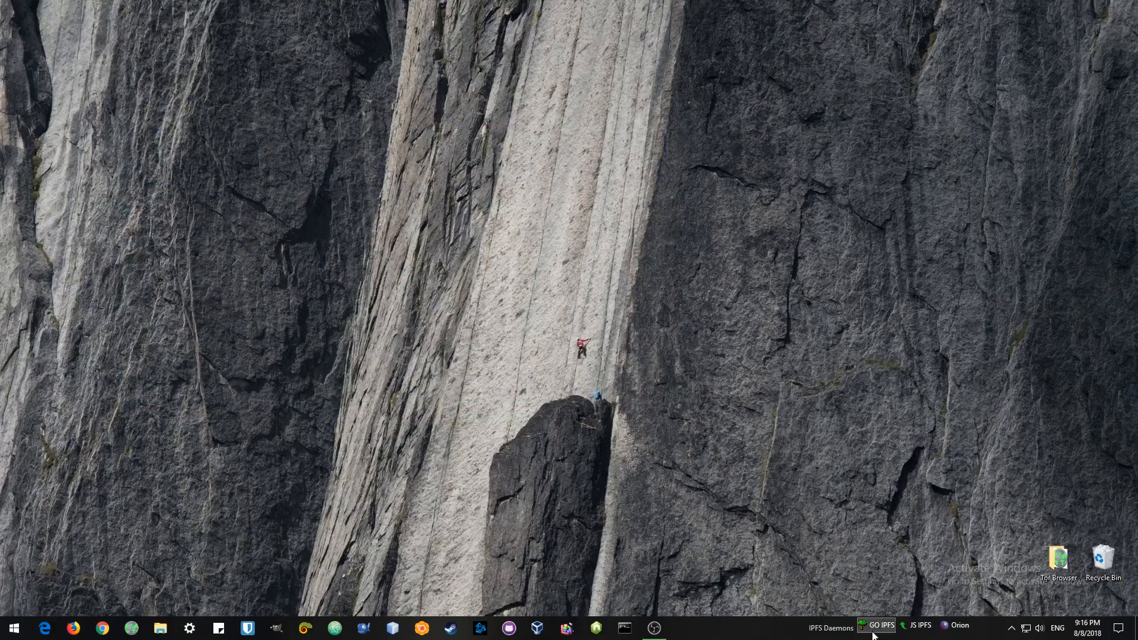
left_click(880, 625)
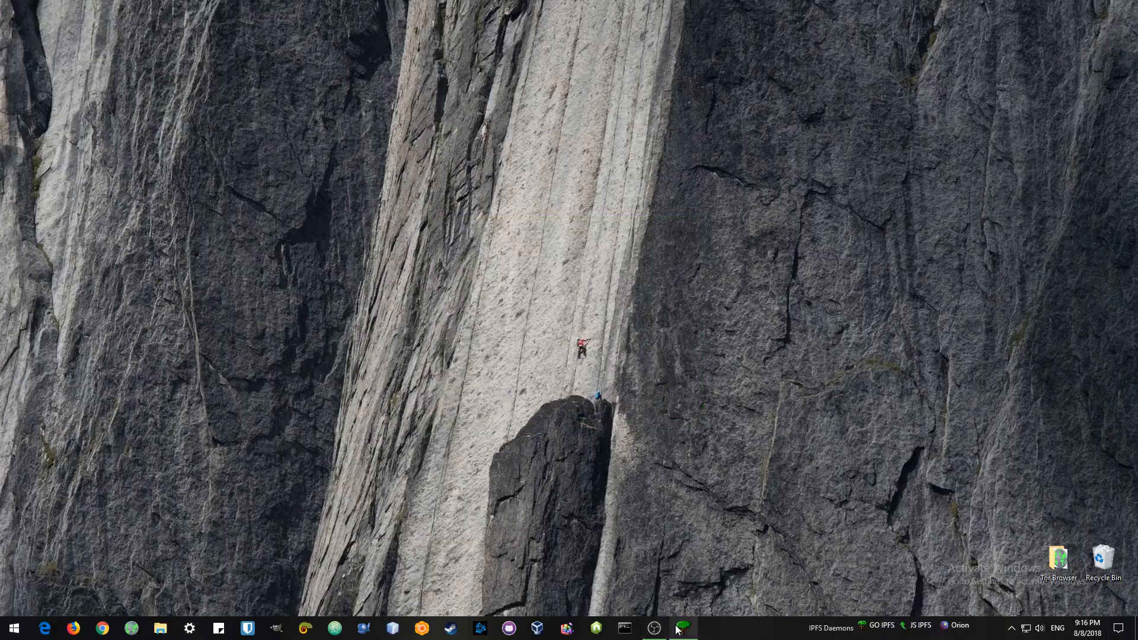
left_click(681, 629)
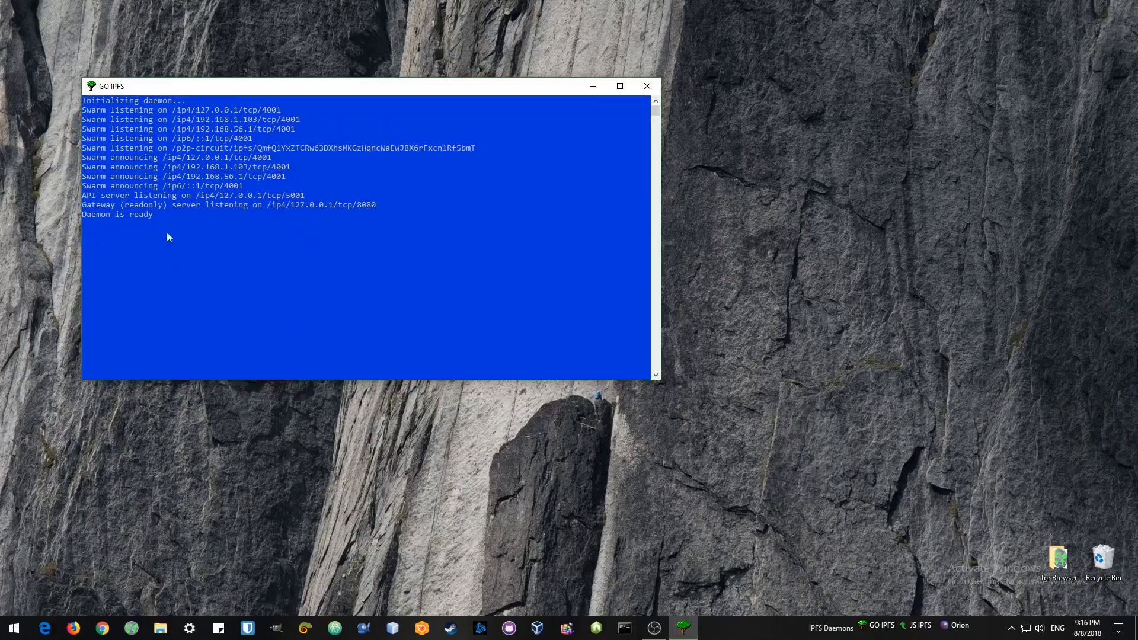
left_click(625, 627)
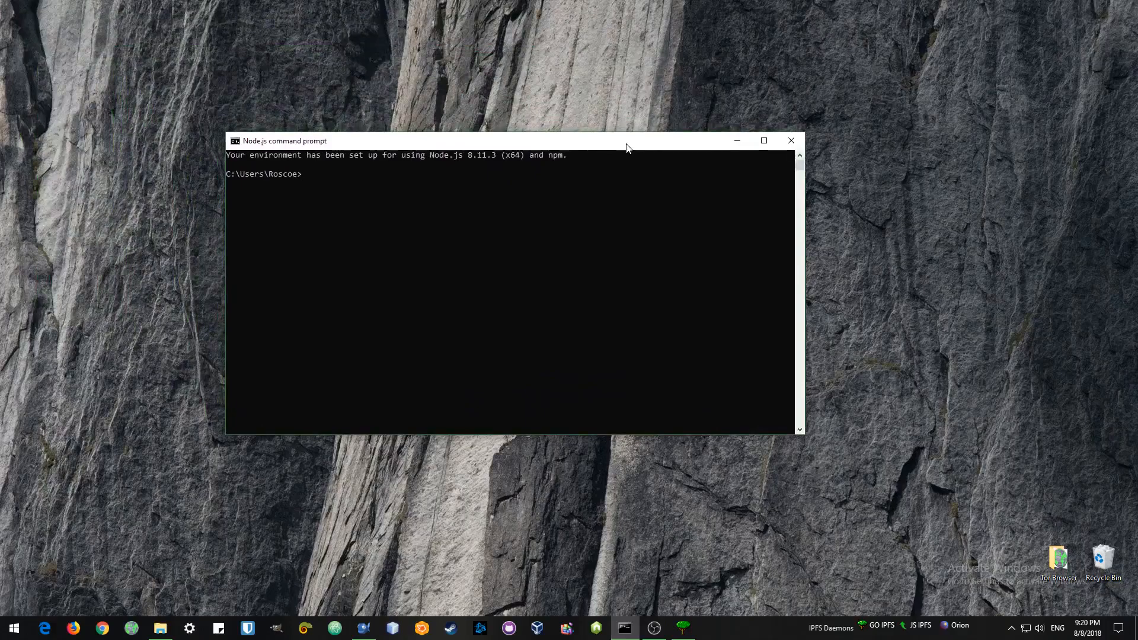
Step: Change directory with cd documents\go-ipfs
type("cd docu")
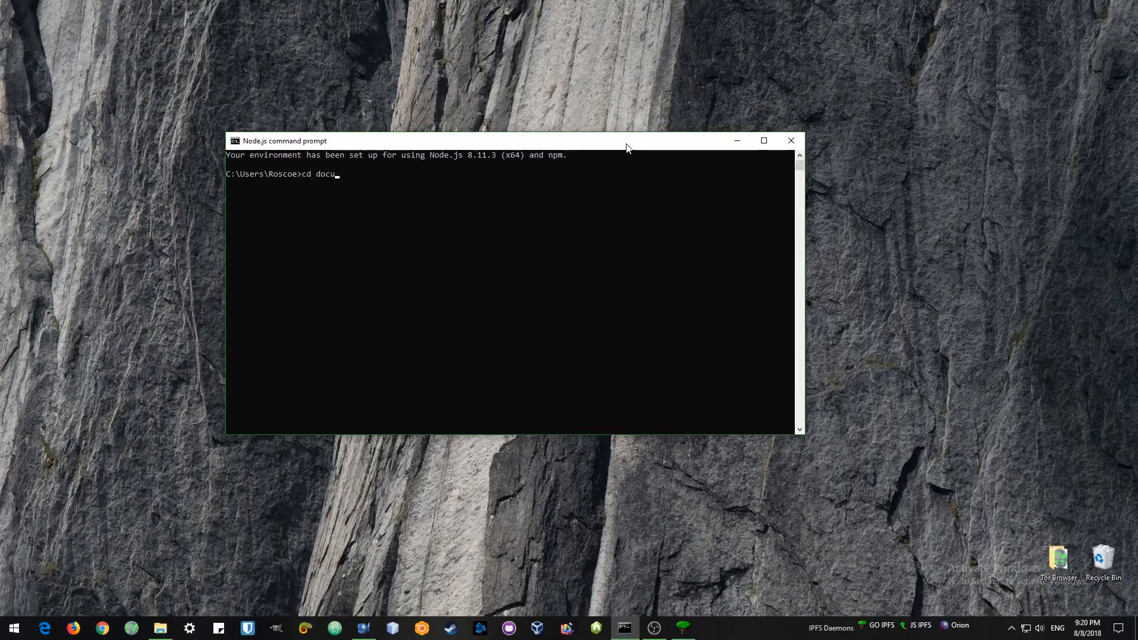
type("ments\\")
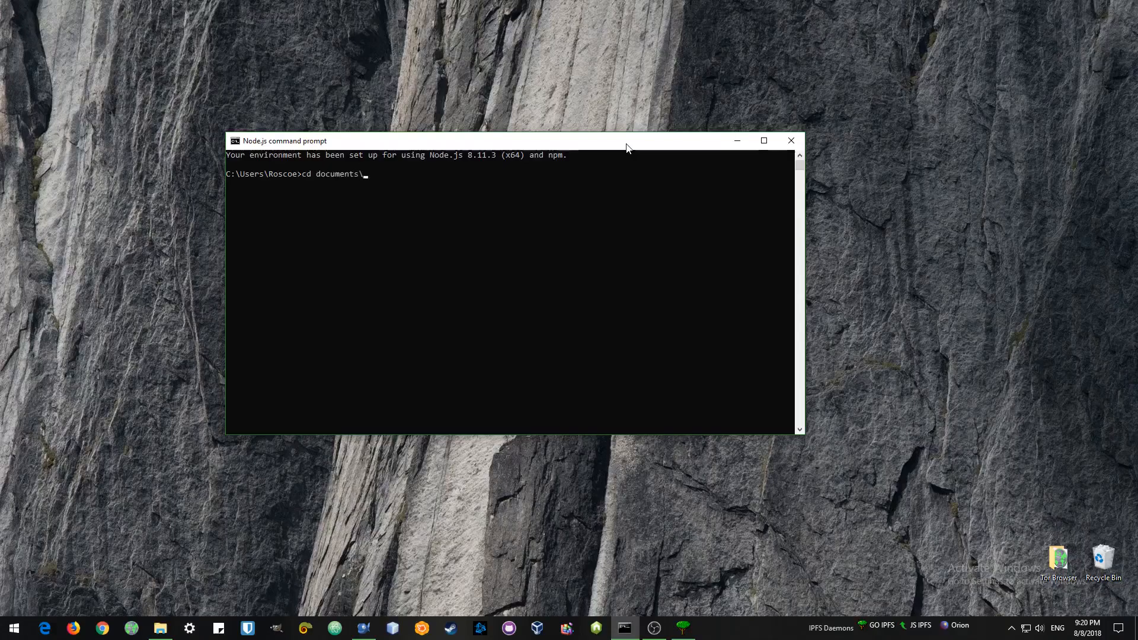
type("go-ip")
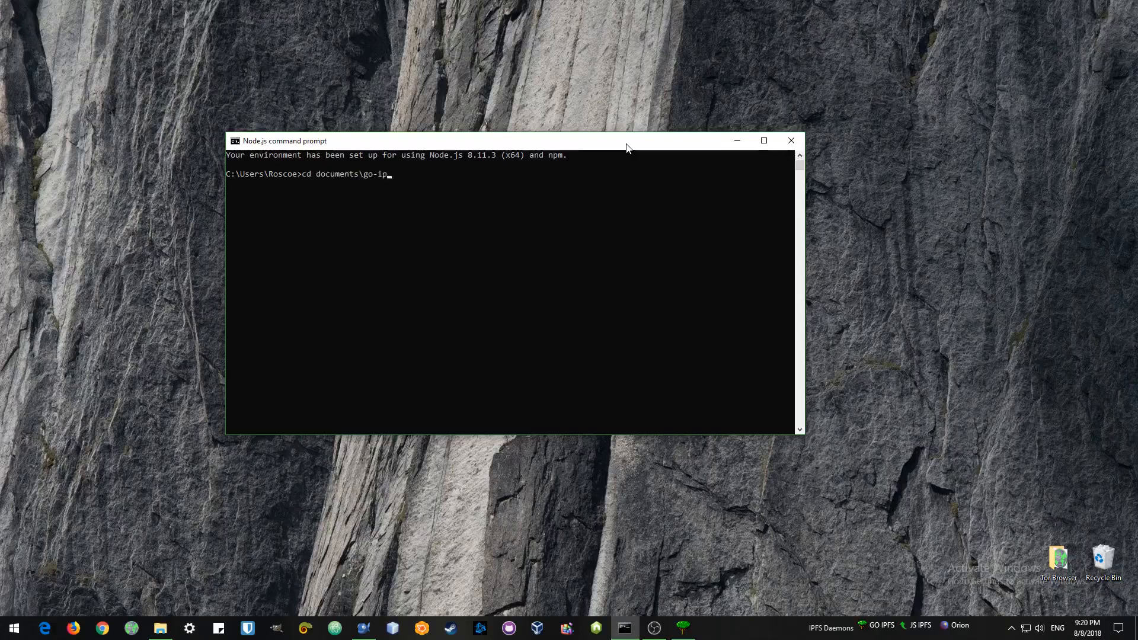
type("fs")
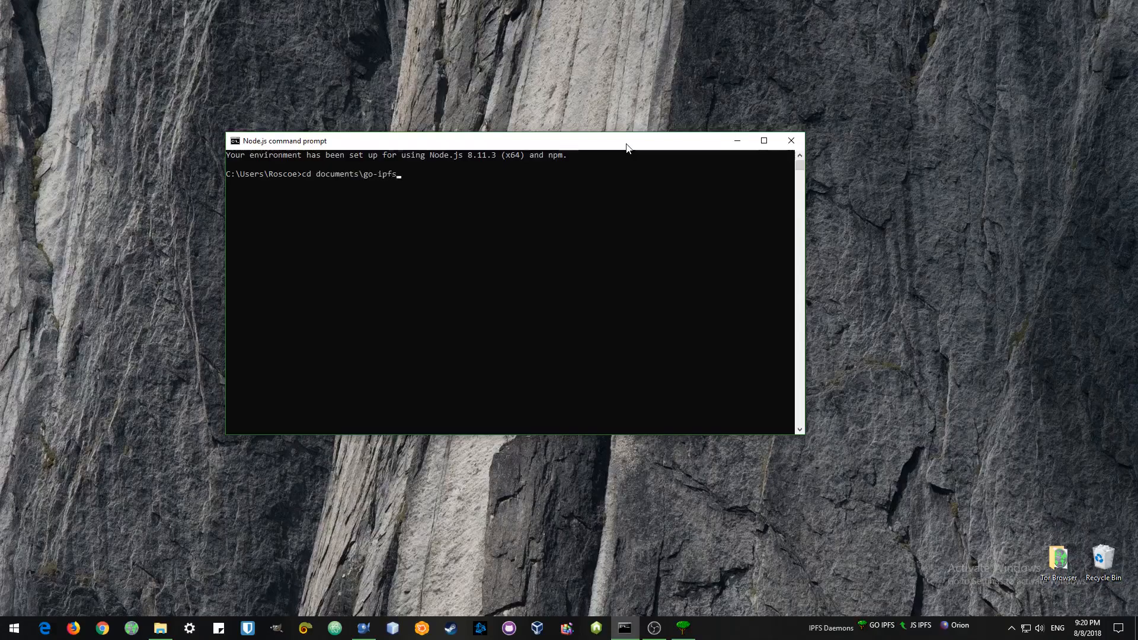
key("Return")
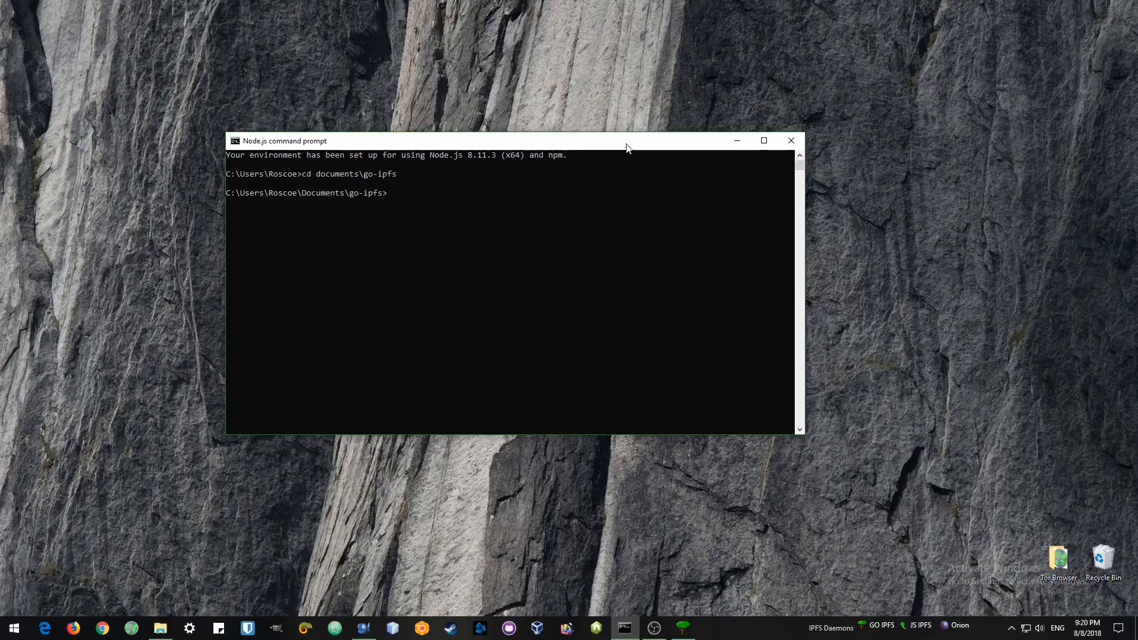
Step: Run ipfs add c:\users\roscoe\documents\my_world -r to add the site recursively
type("ipfs add c:\\users\\roscoe\\documents\\my_world")
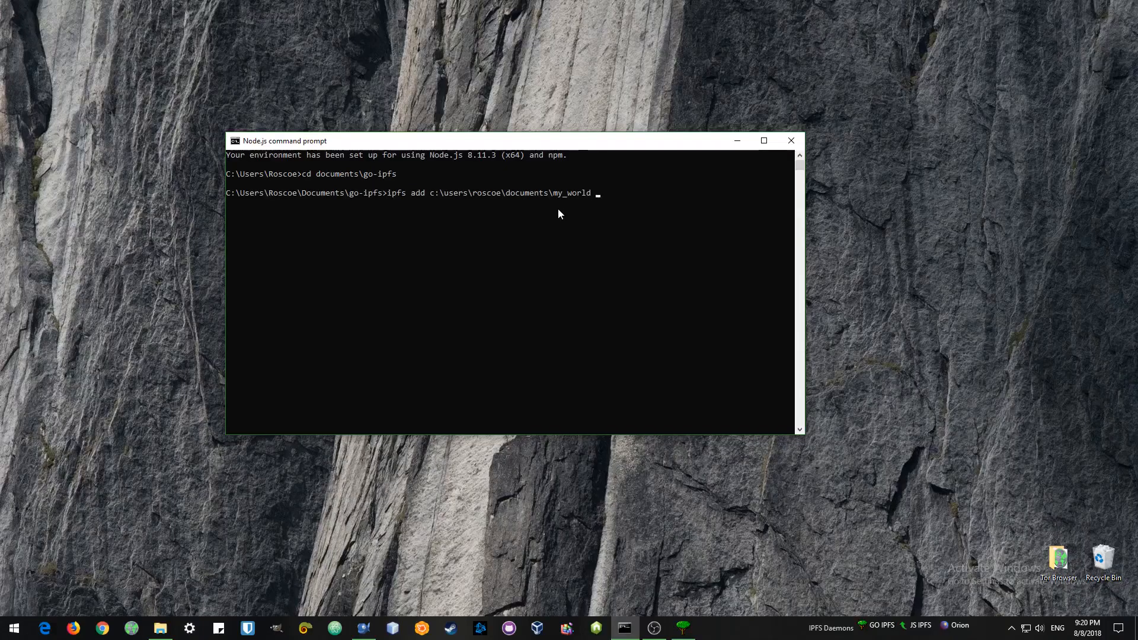
type("-r")
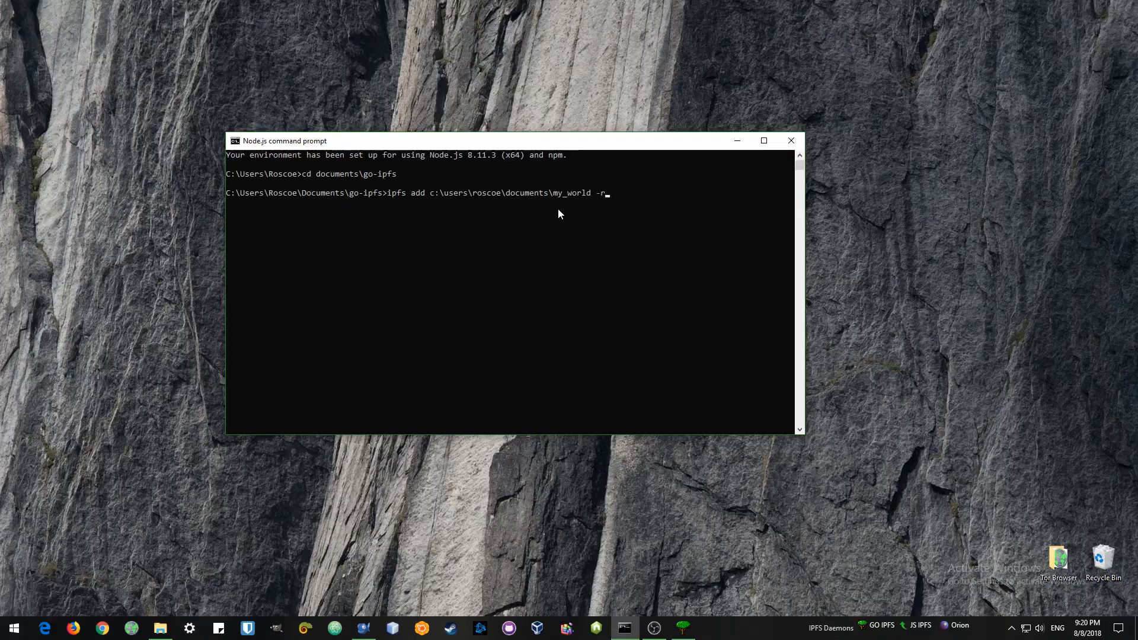
key("Return")
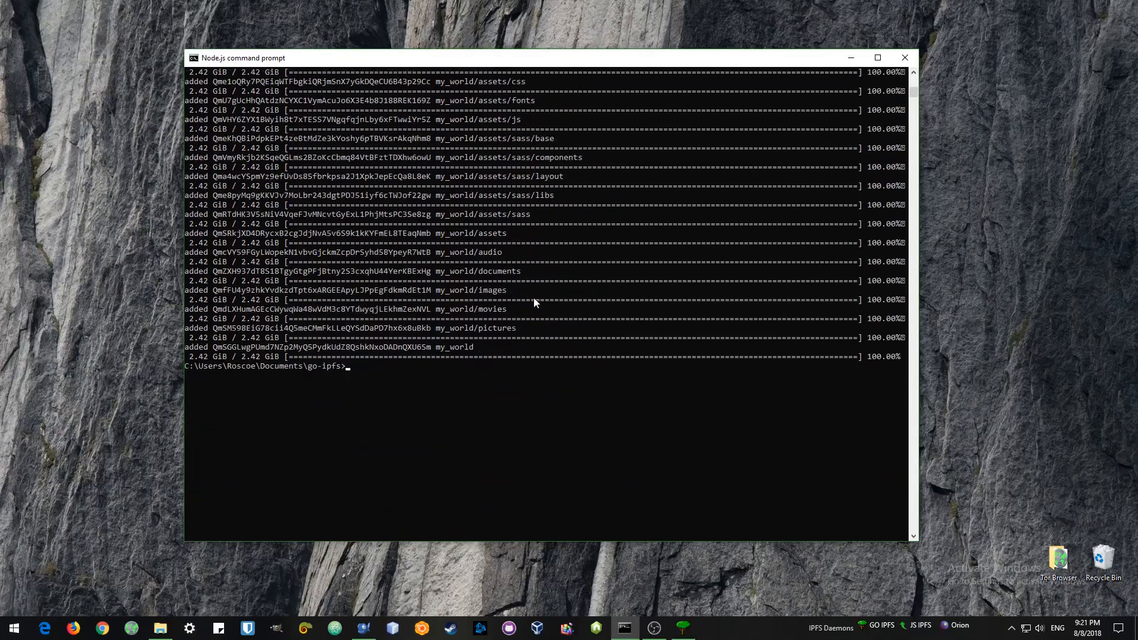
mouse_move(457, 387)
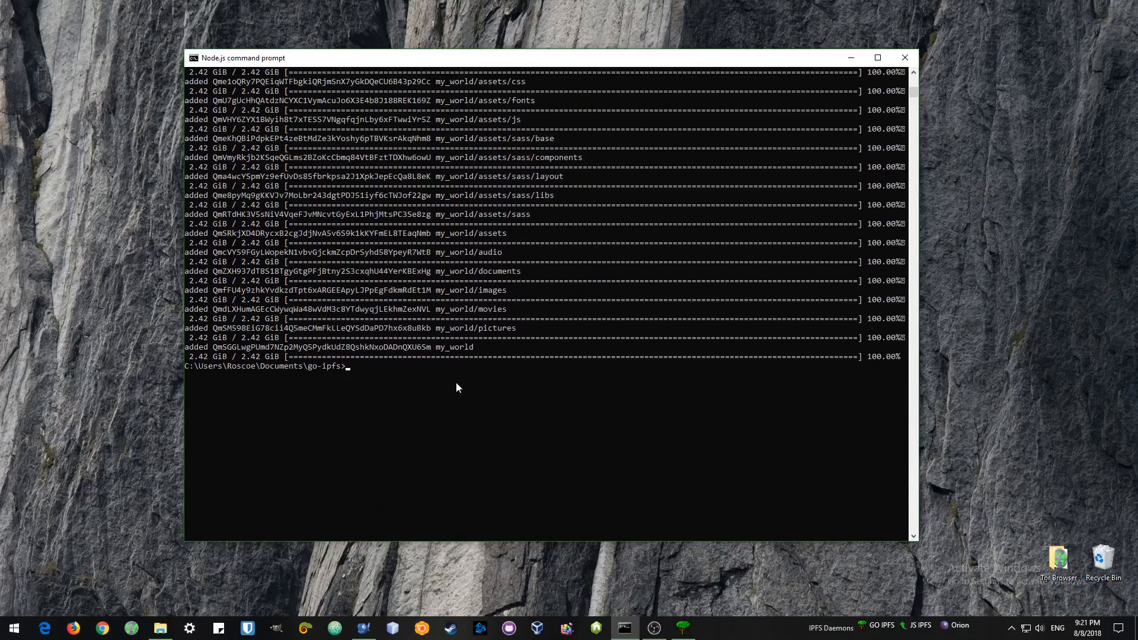
mouse_move(432, 353)
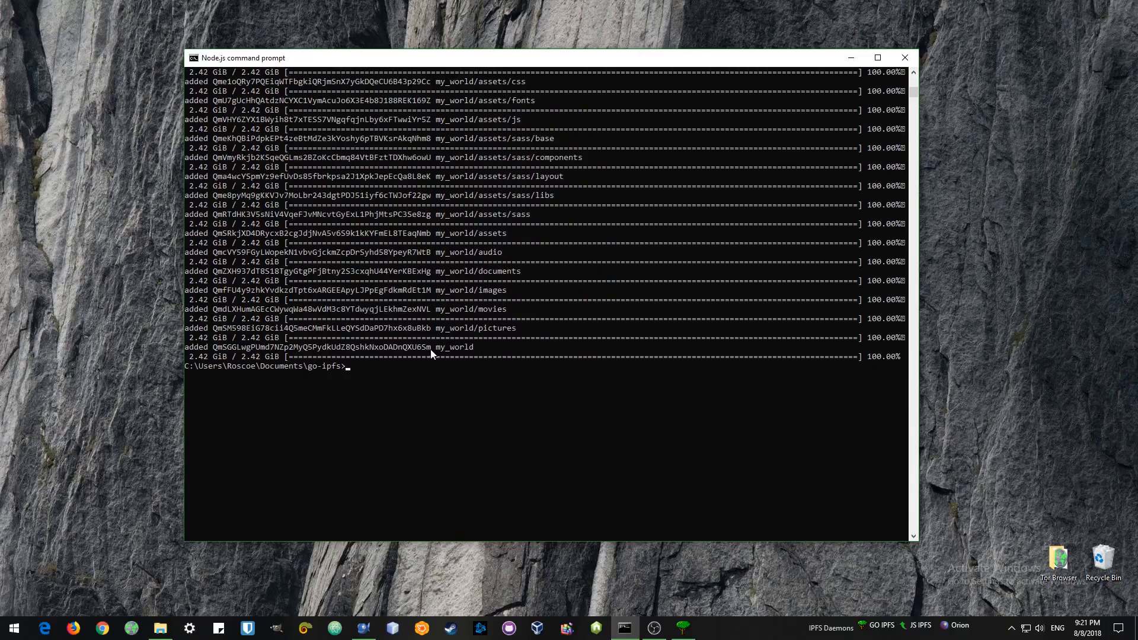
mouse_move(207, 355)
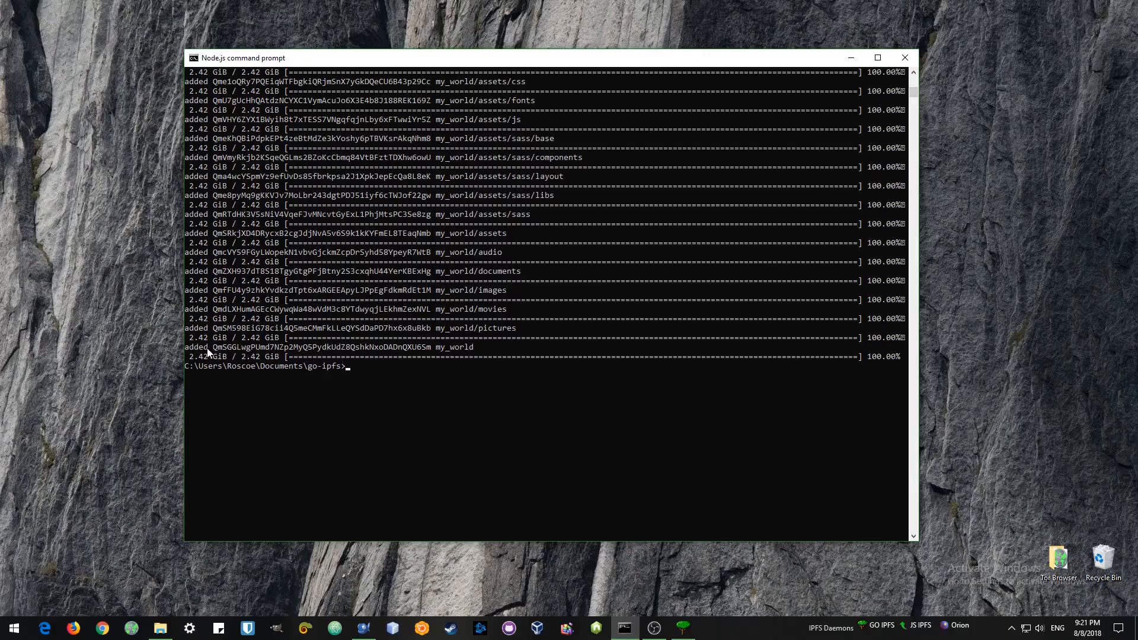
mouse_move(394, 355)
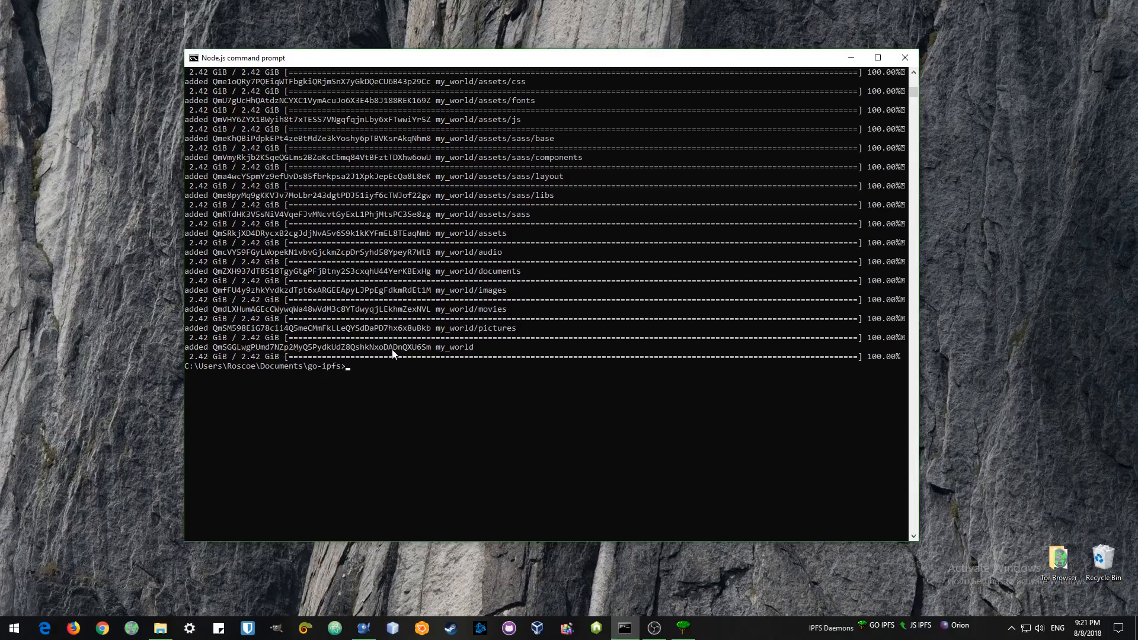
mouse_move(374, 385)
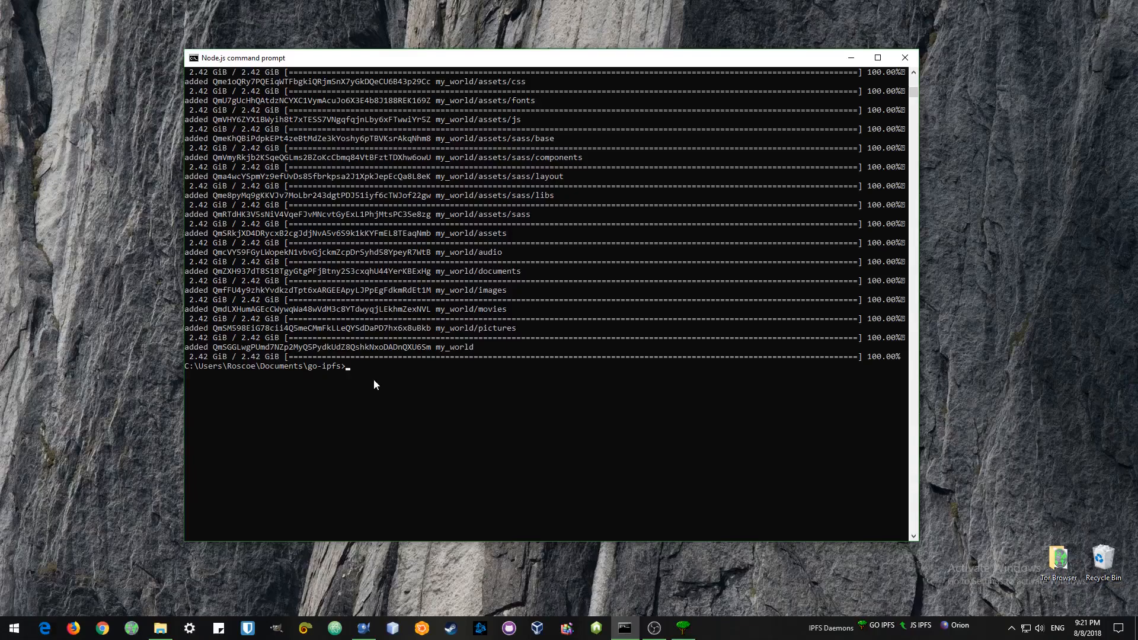
Step: Run ipfs name publish QmSGGLwgPUmd7NZp2MyQ5PydkUdZ8QshkNxoDADnQXU6Sm
type("ipfs")
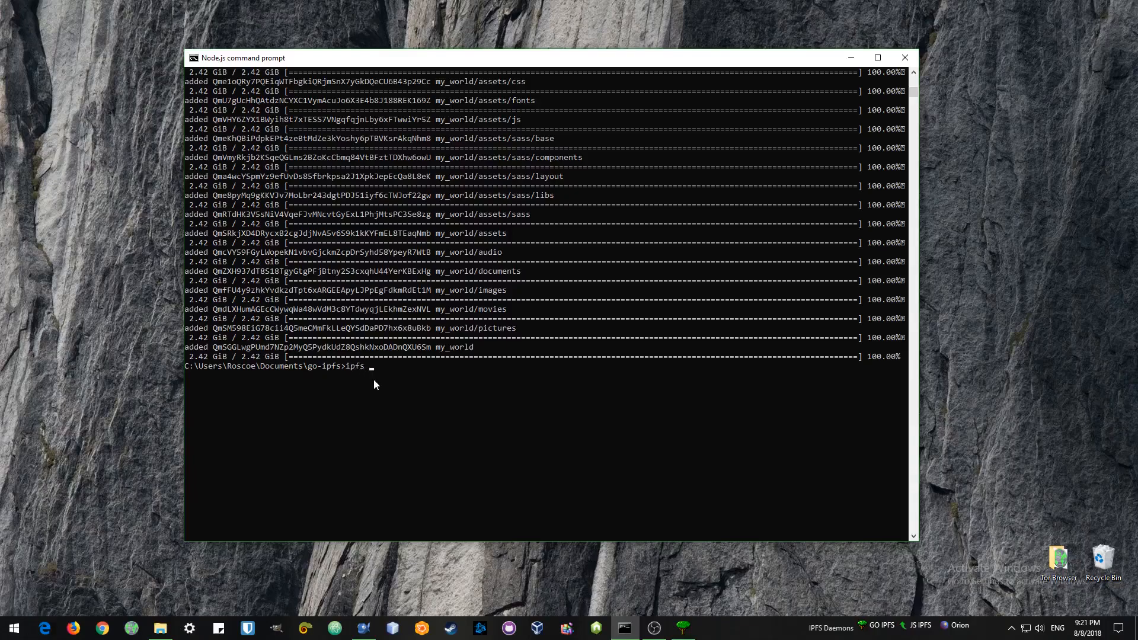
type("name")
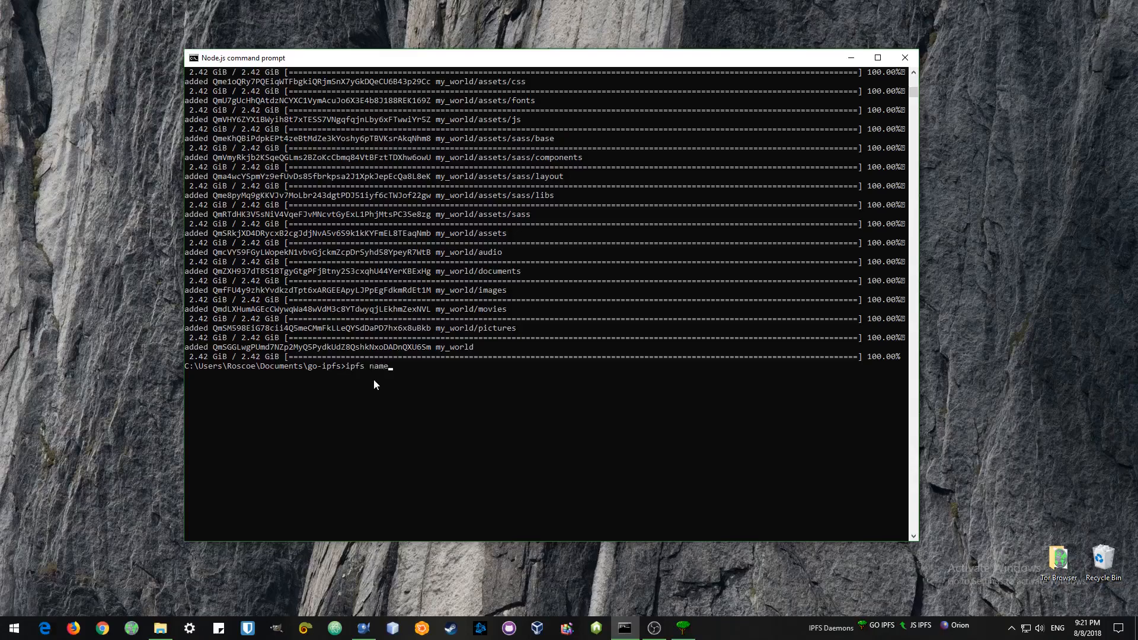
type("publi")
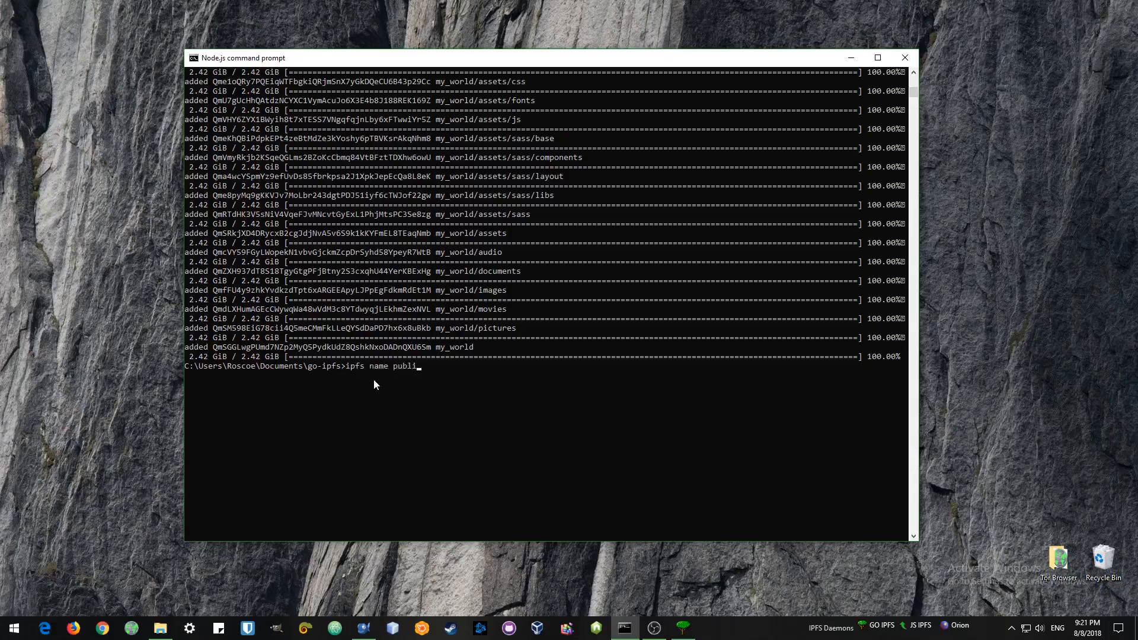
type("sh")
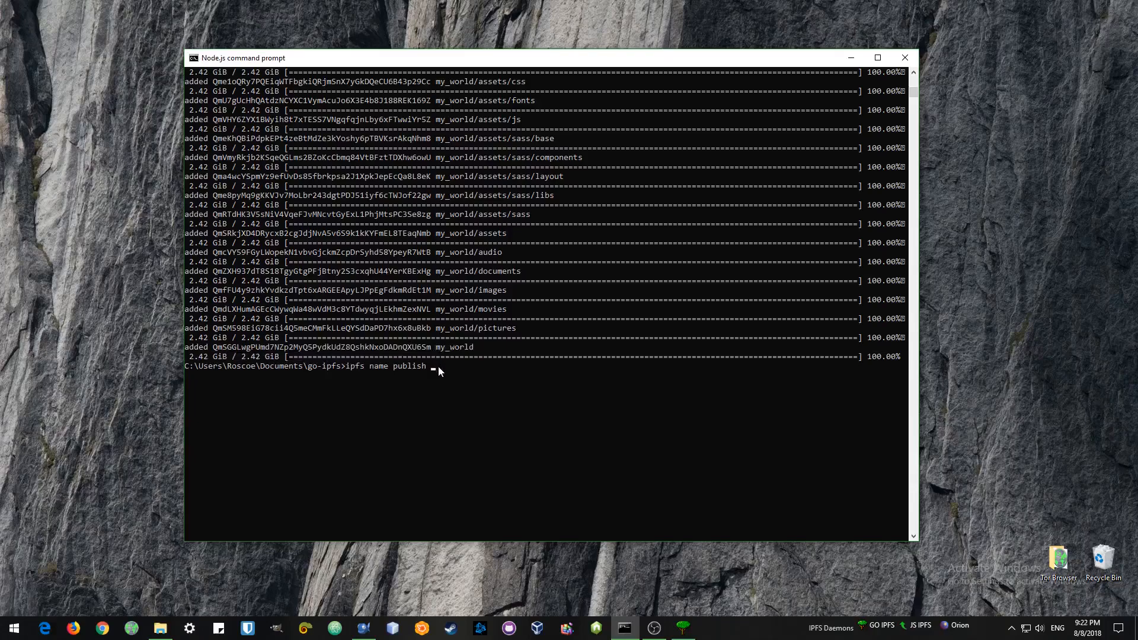
type("QmSGGLwgPUmd7NZp2MyQ5PydkUdZ8QshkNxoDADnQXU6Sm")
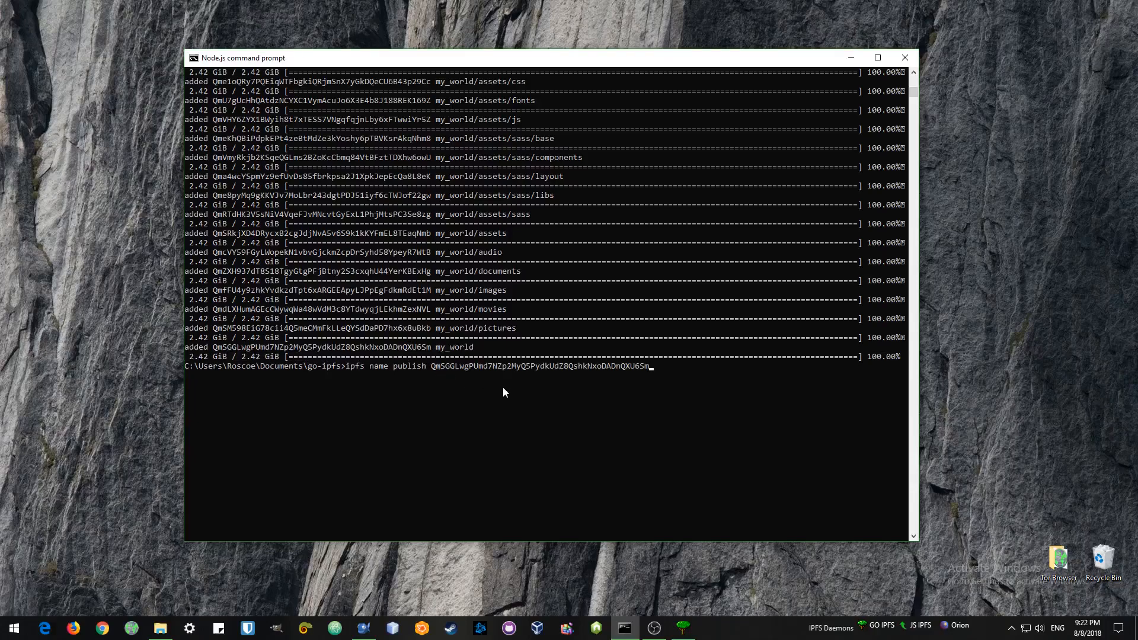
key("Return")
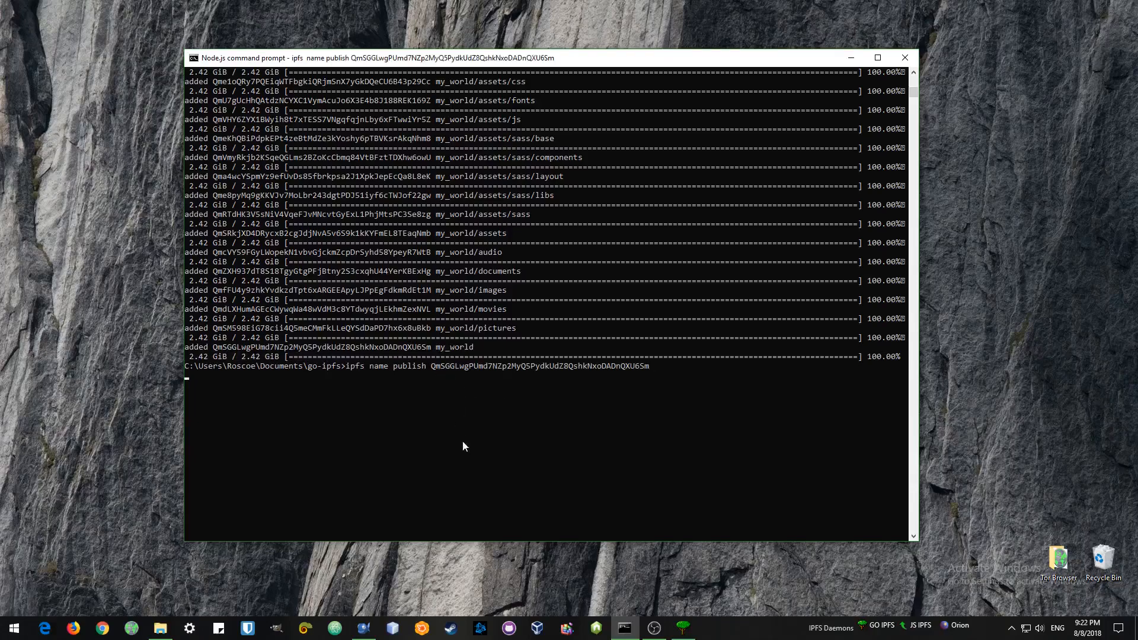
mouse_move(479, 441)
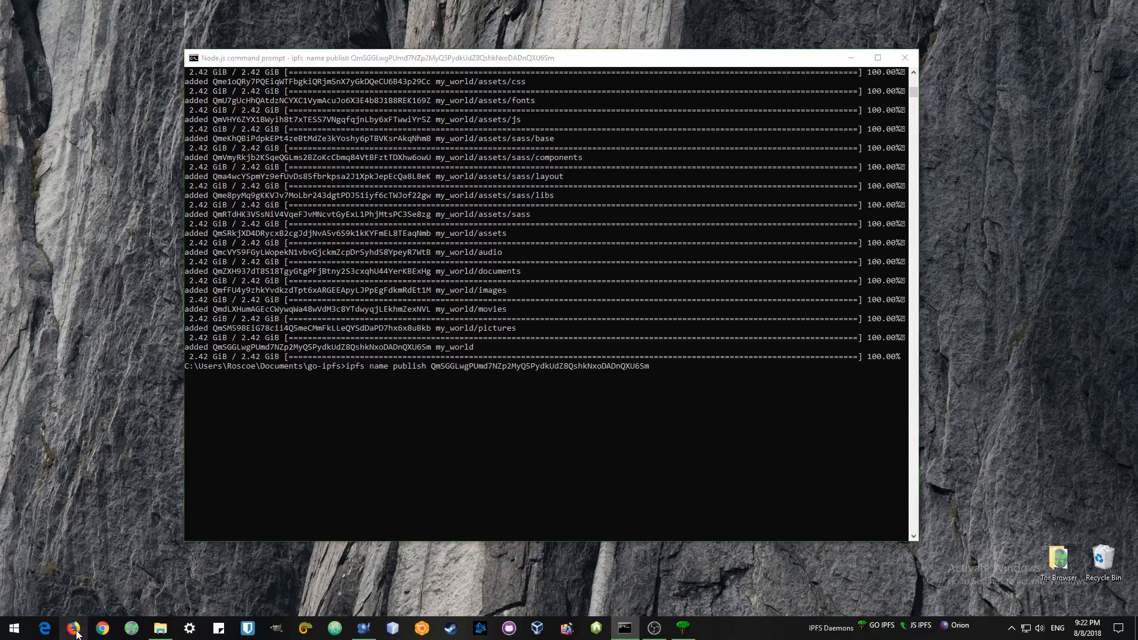
Step: Review the Bluefish IPFS commands notes, then minimize Bluefish to reveal the new tab
left_click(362, 627)
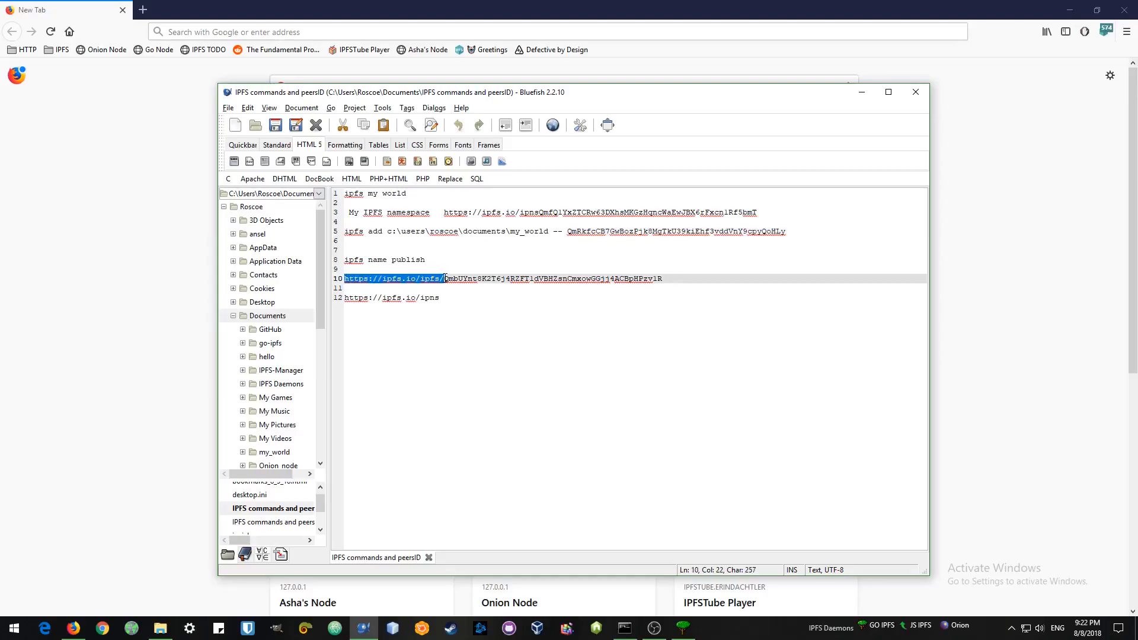
mouse_move(862, 93)
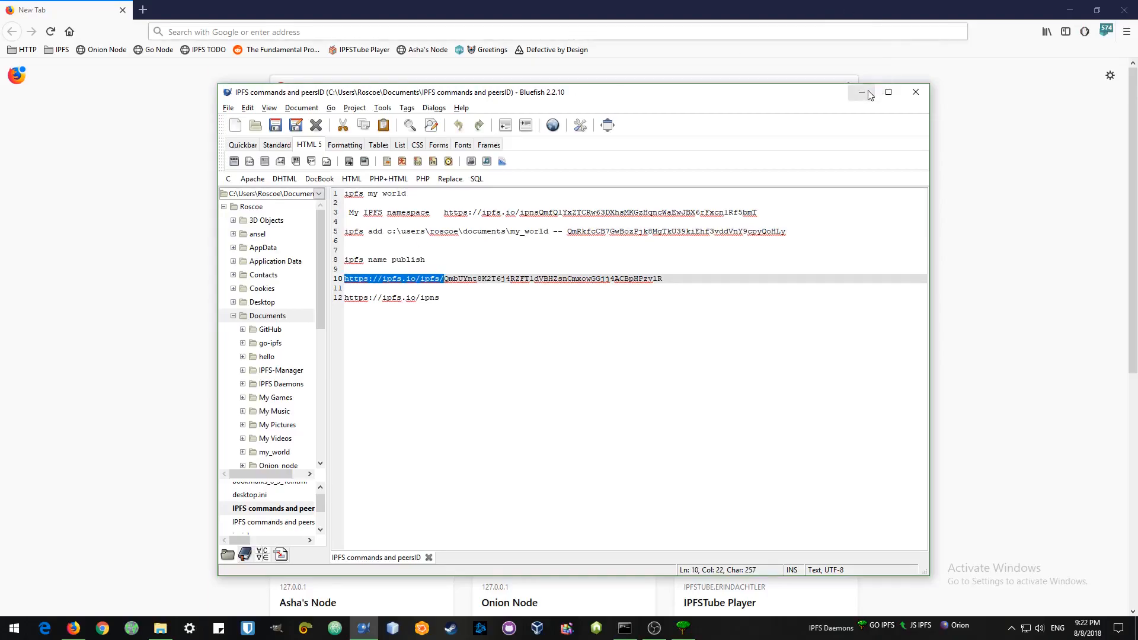
left_click(864, 93)
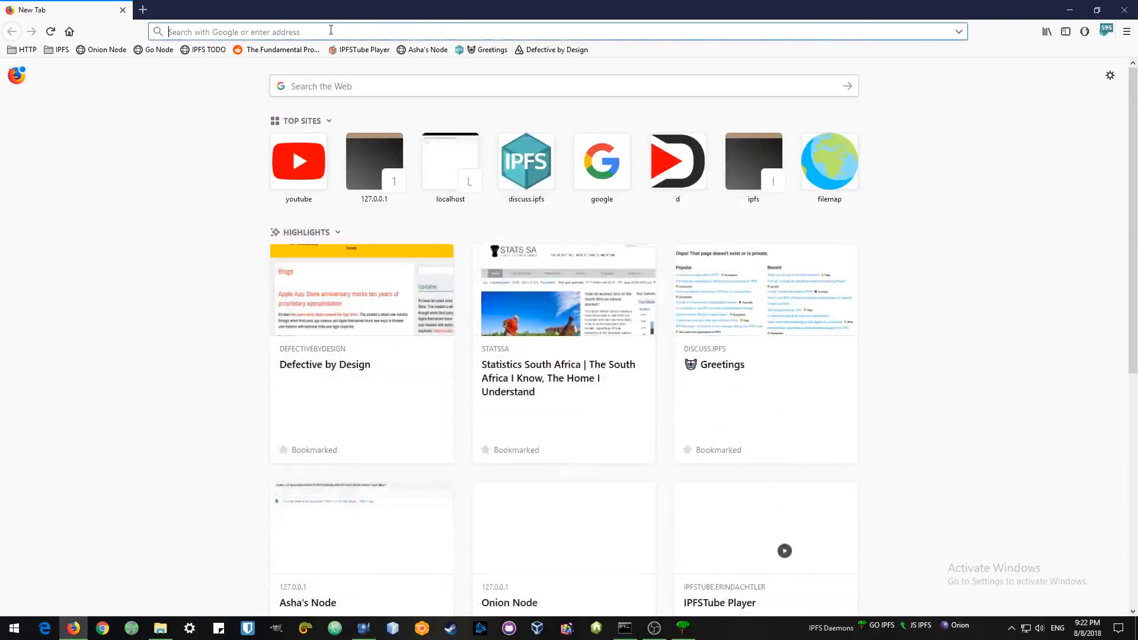
type("https://ipfs.io/ipfs/QmSGGLwgPUmd7NZp2MyQ5PydkUdZ8QshkNxoDADnQXU6Sm")
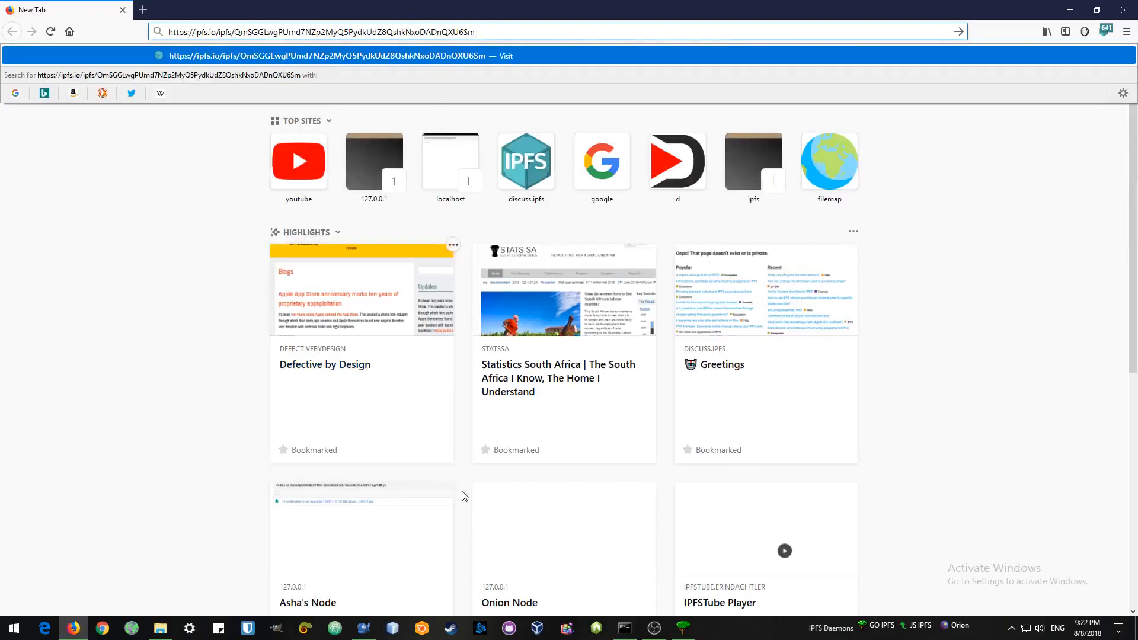
left_click(624, 628)
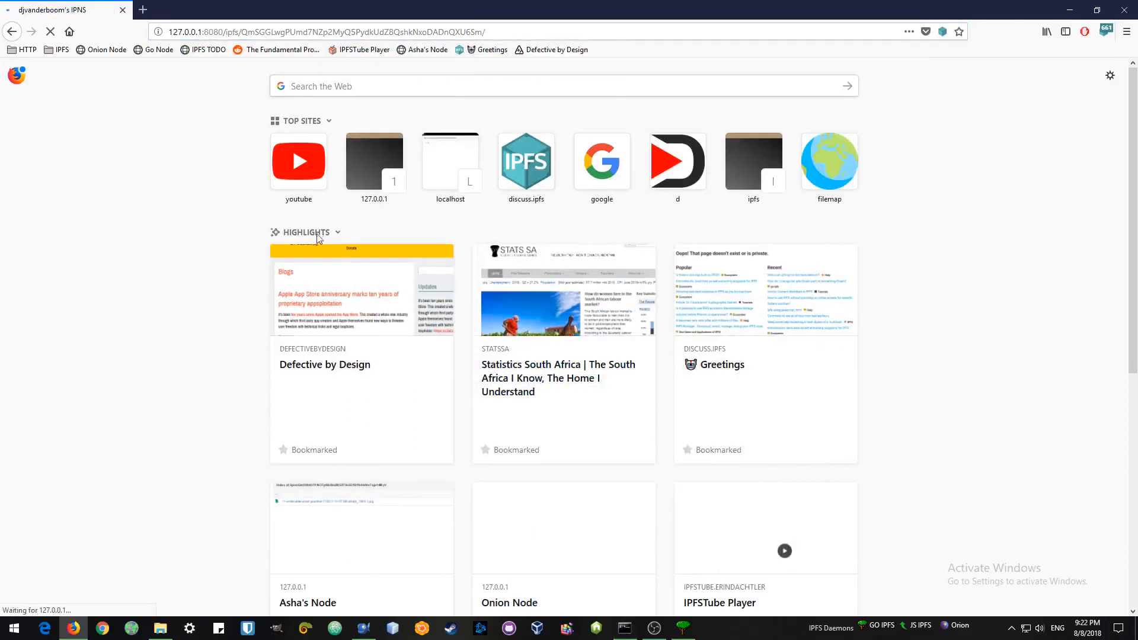
mouse_move(217, 211)
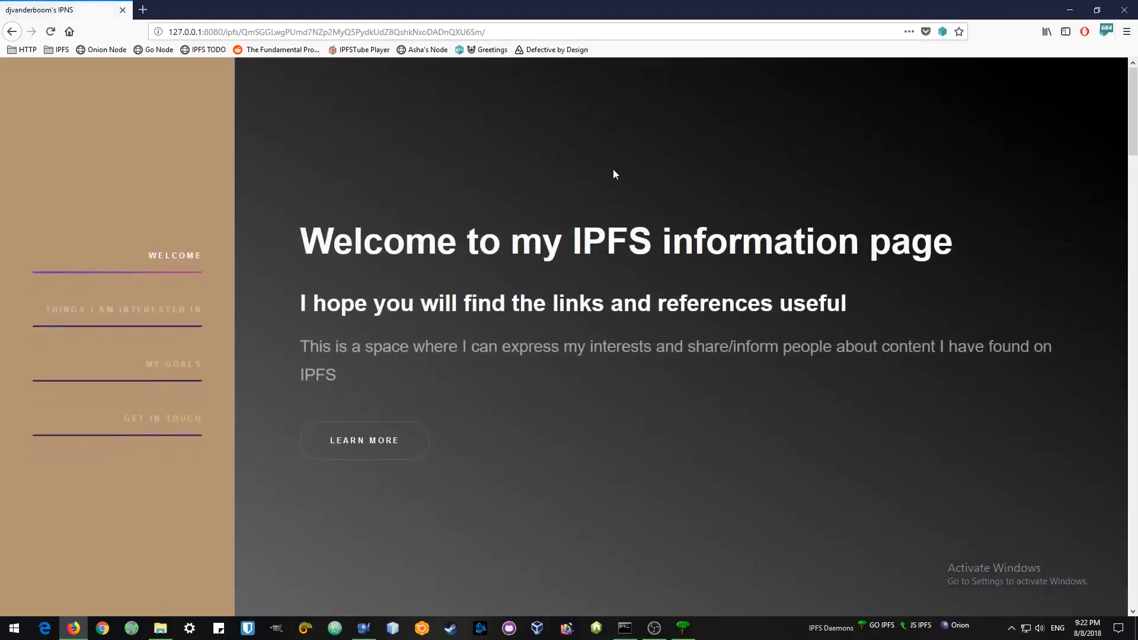
scroll("down", 3)
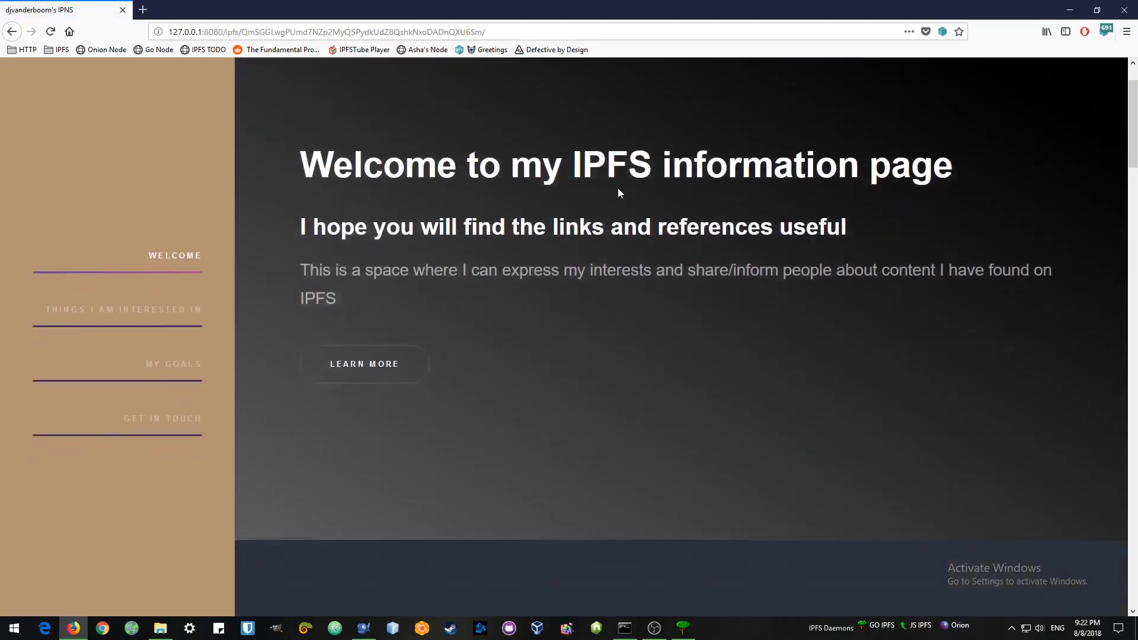
scroll("up", 3)
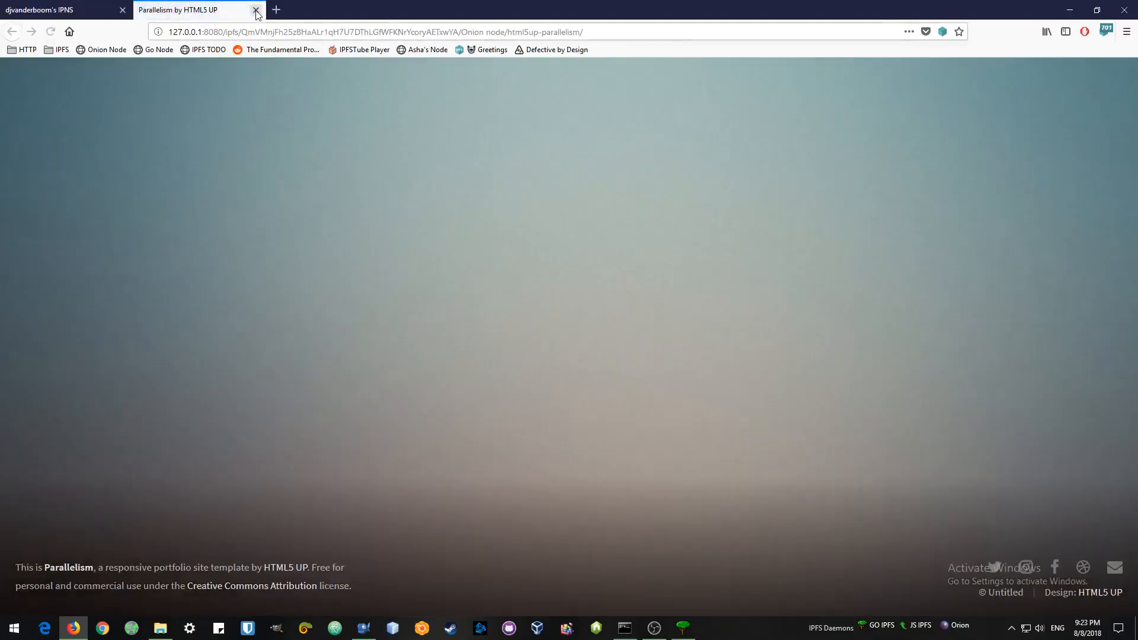
left_click(256, 9)
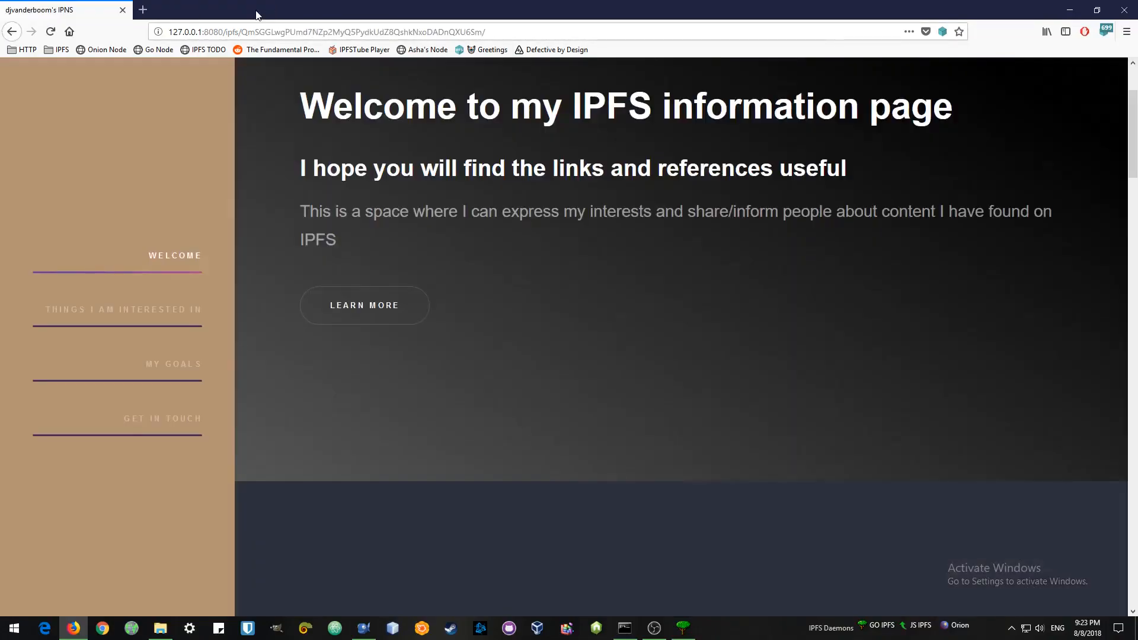
mouse_move(528, 346)
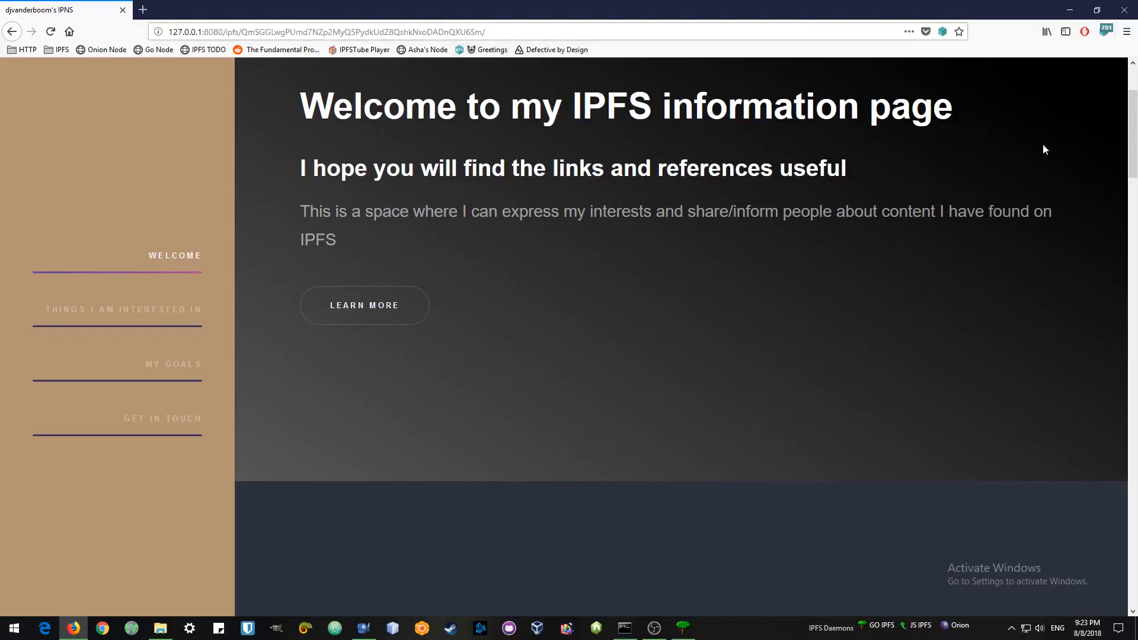
mouse_move(1128, 13)
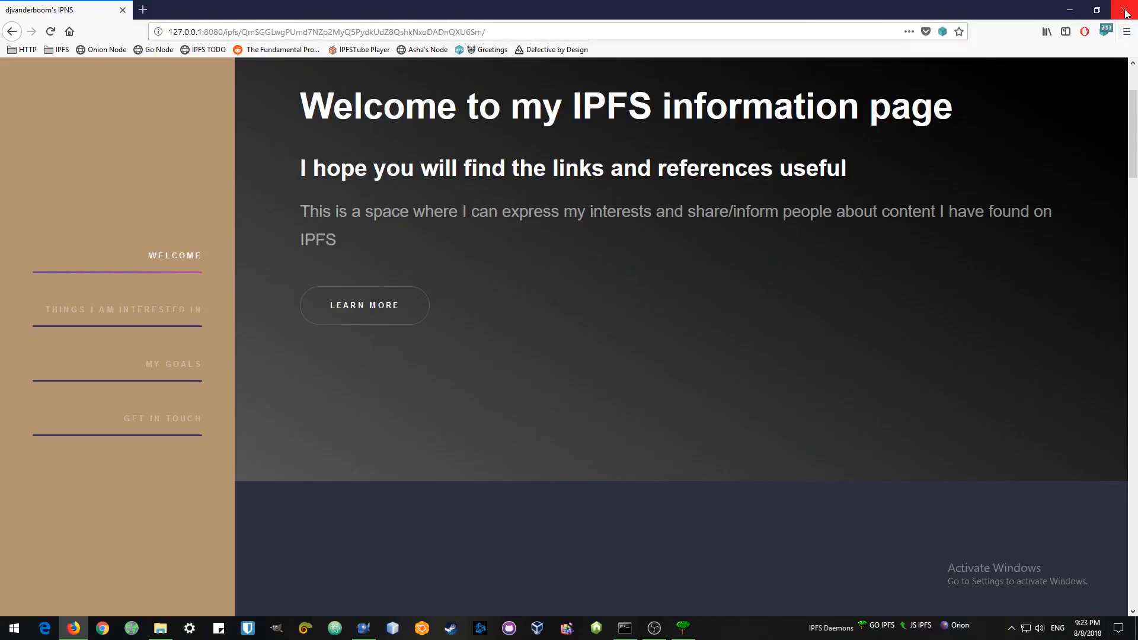
Step: Close Firefox and bring back the command prompt showing the QmfQ1YxZ… 'Published to' line
left_click(1127, 10)
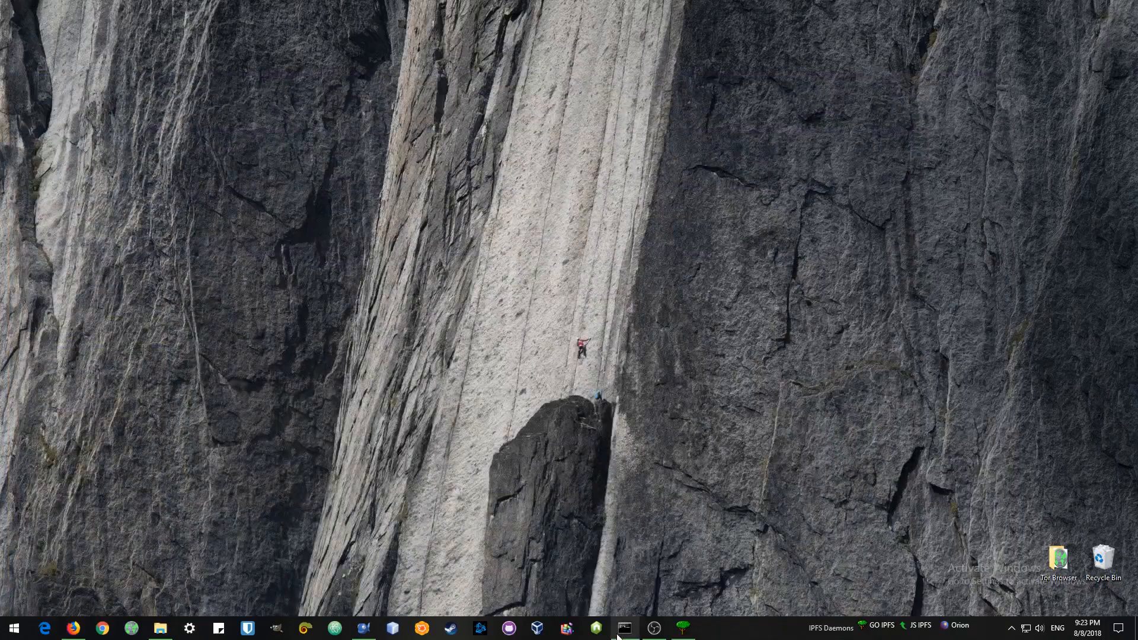
left_click(624, 628)
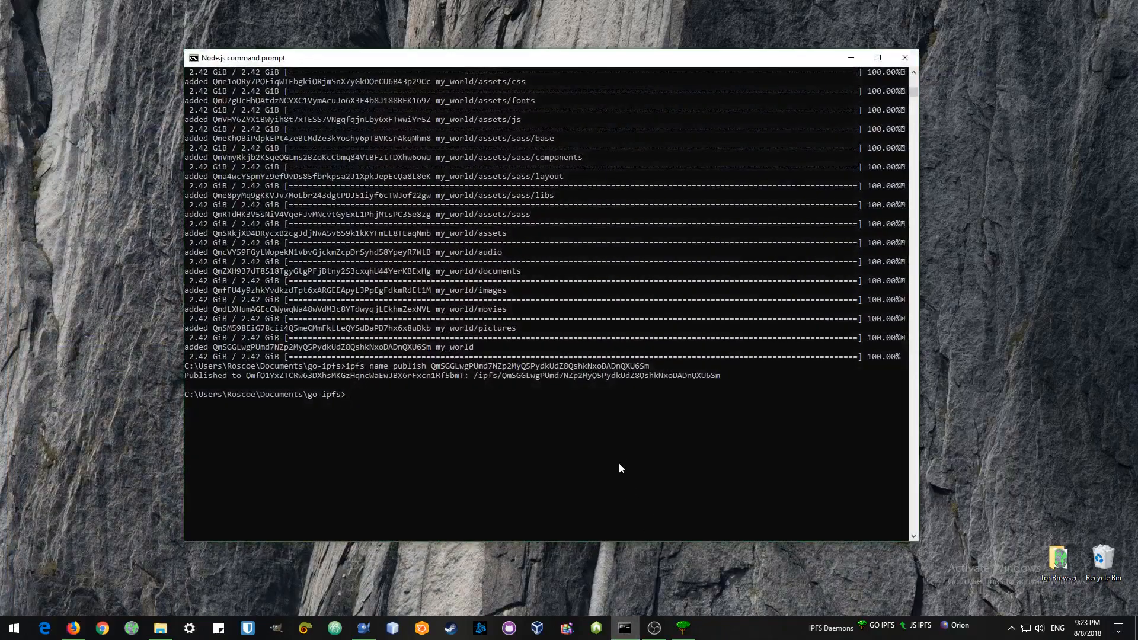
mouse_move(328, 387)
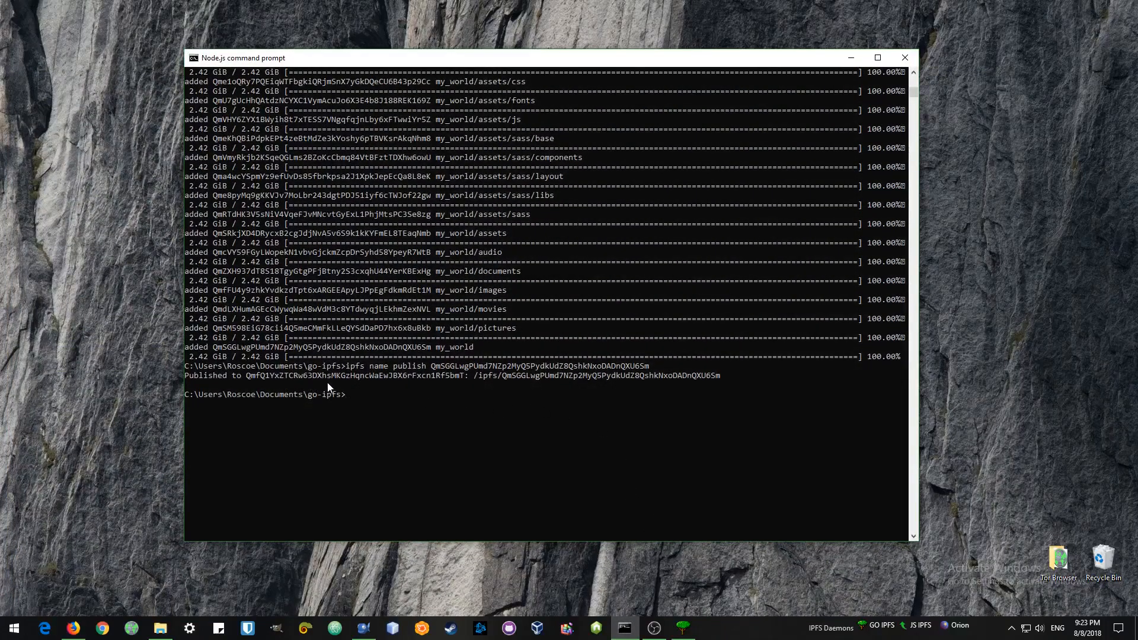
mouse_move(627, 391)
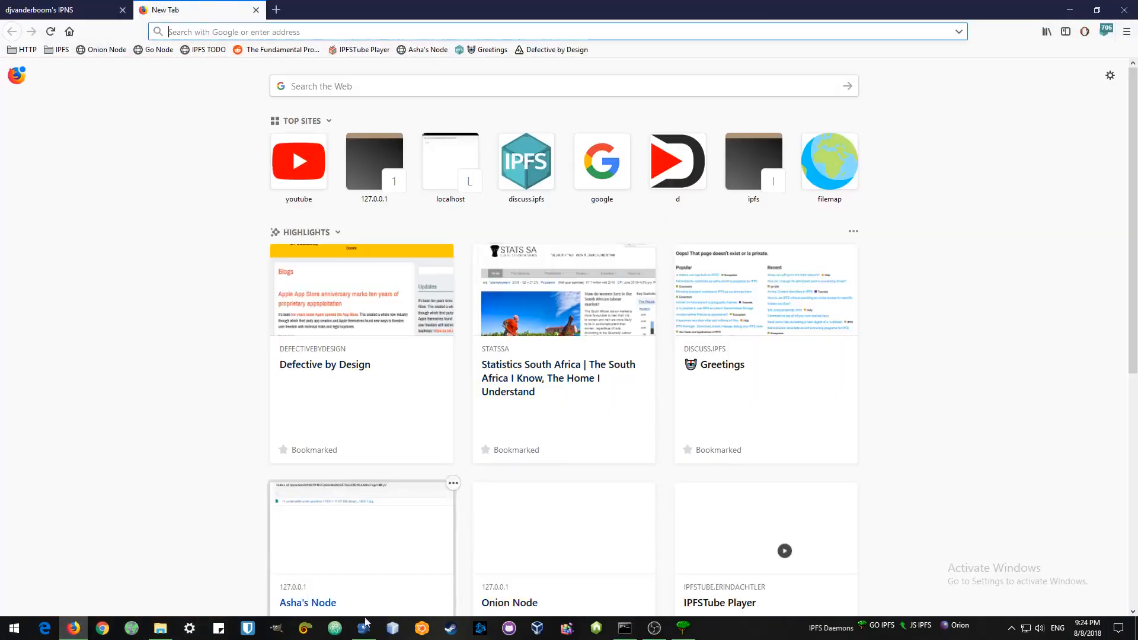
Step: Bring up the Bluefish notes showing the ipfs.io/ipns address on line 11
left_click(362, 628)
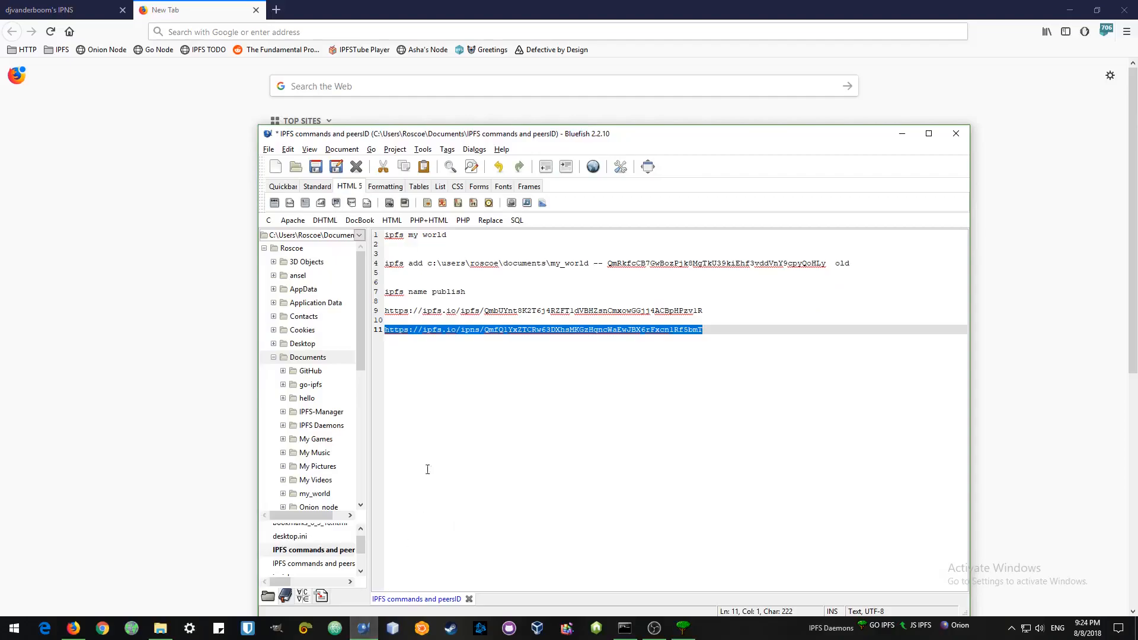
mouse_move(469, 388)
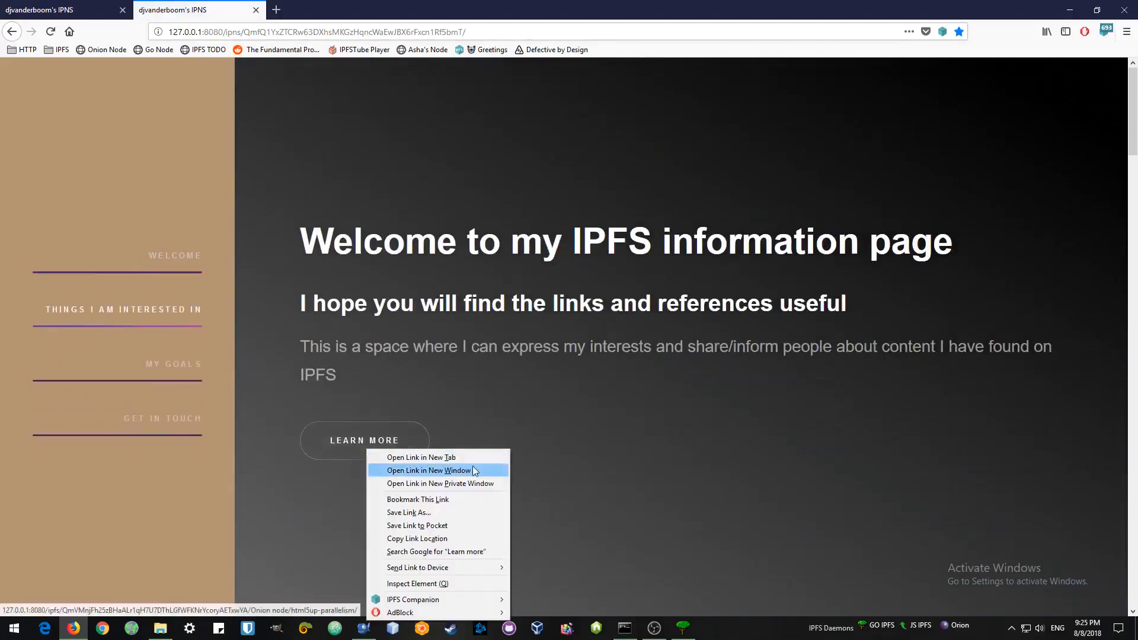
Step: Scroll to the Yoga section and play the Sun salutation video
scroll("down", 3)
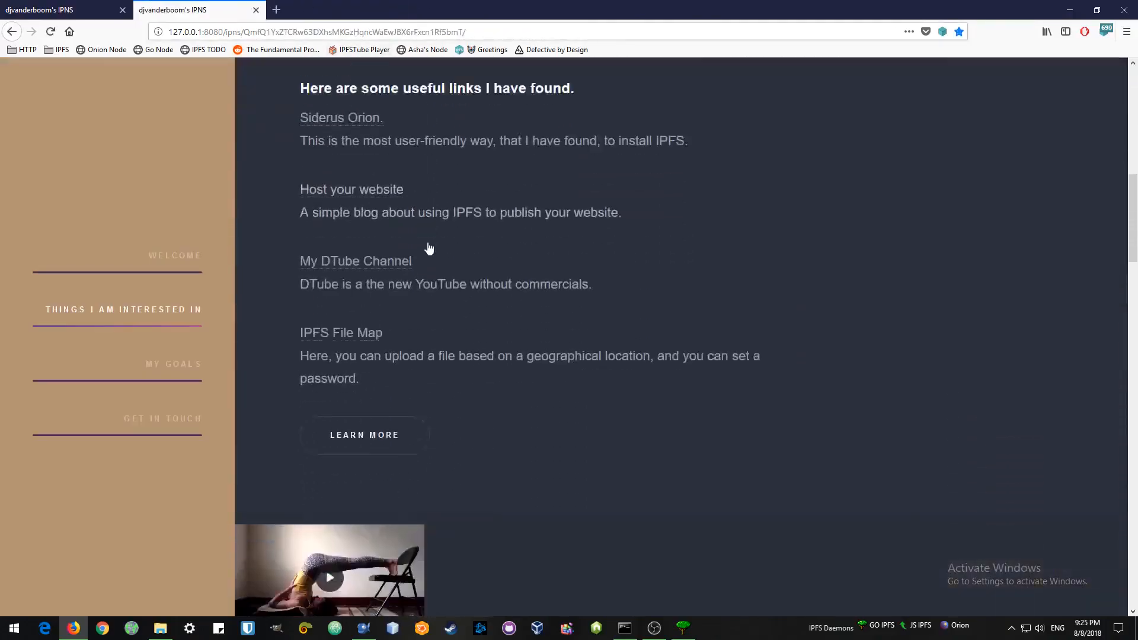
scroll("down", 3)
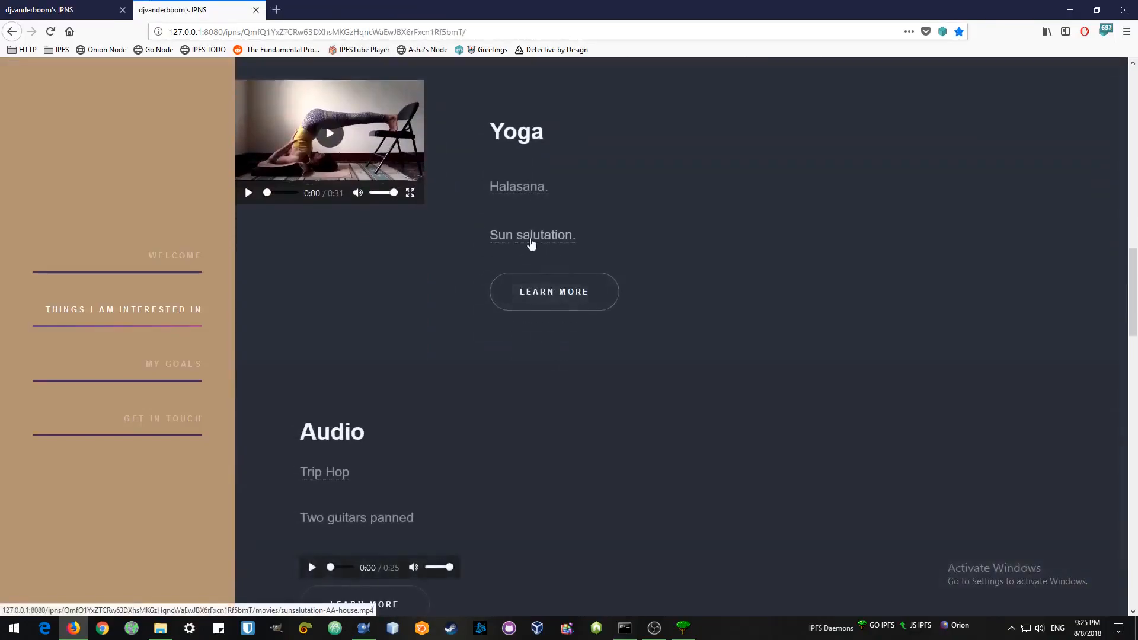
left_click(532, 235)
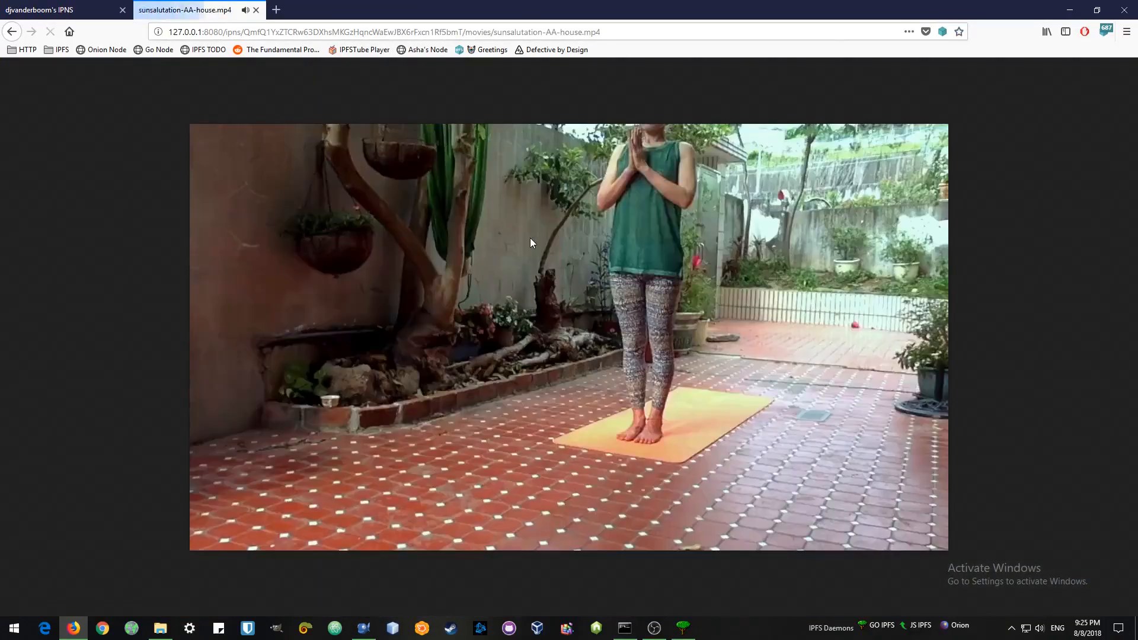
left_click(12, 32)
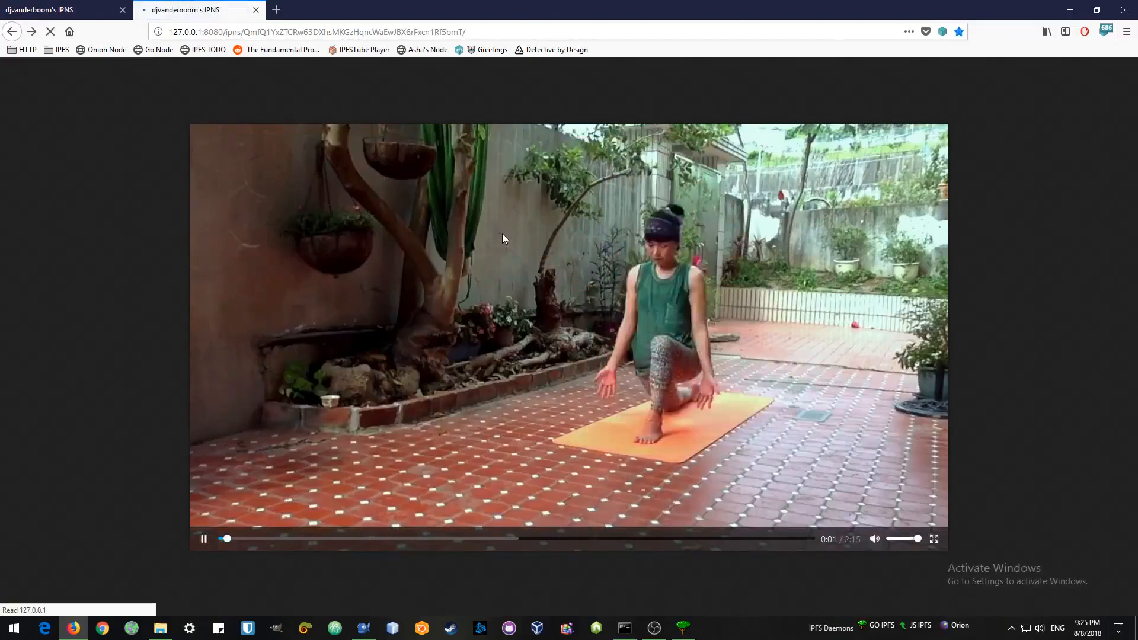